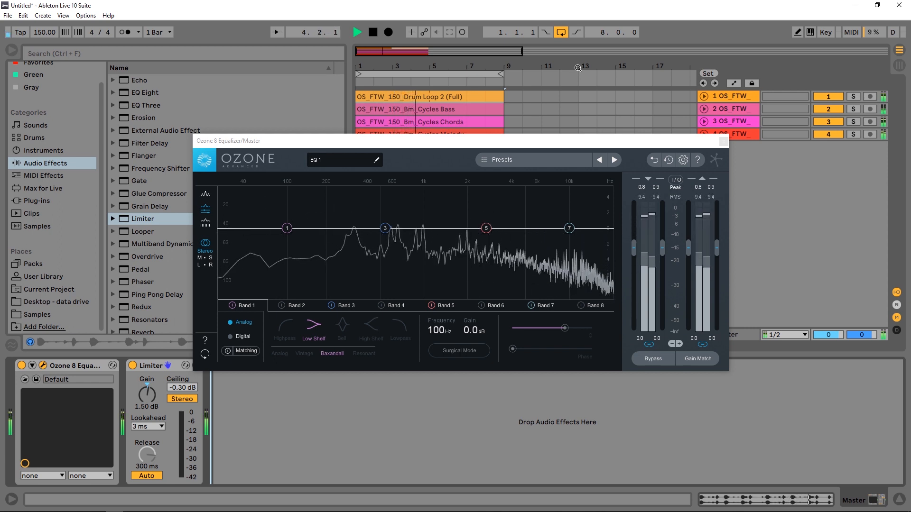
# Stop transport playback of the loops so the master EQ spectrum falls silent
pyautogui.click(358, 32)
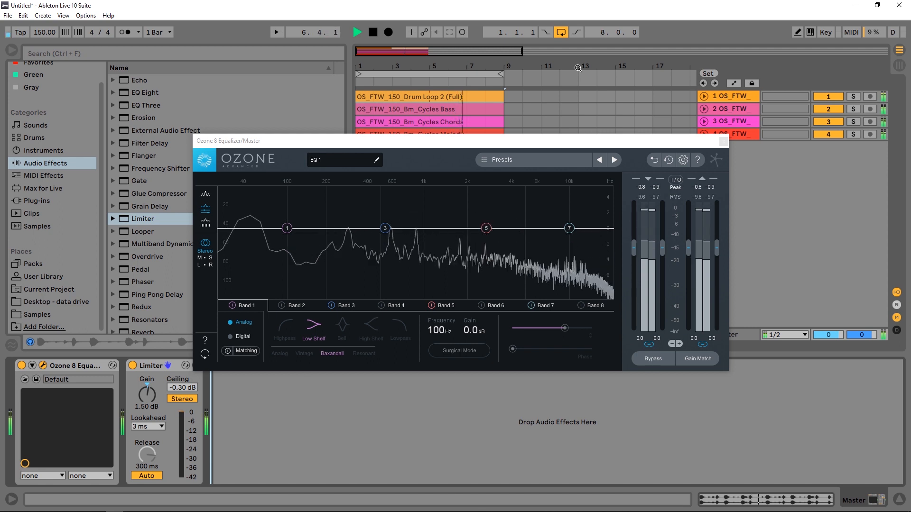
pyautogui.click(372, 32)
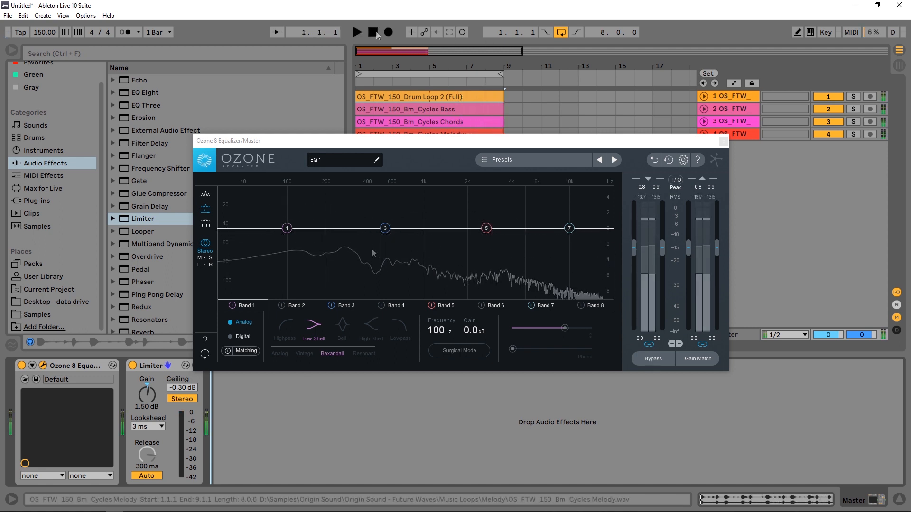
pyautogui.click(373, 33)
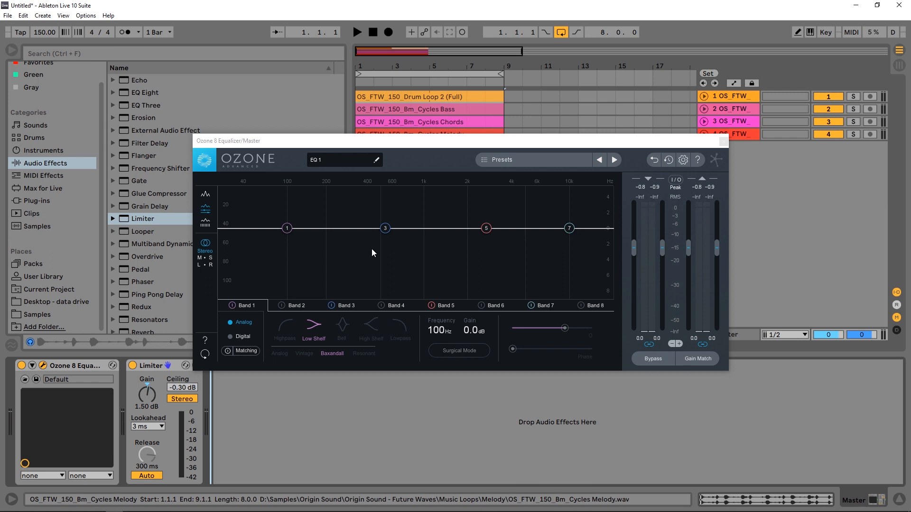
pyautogui.moveTo(385, 235)
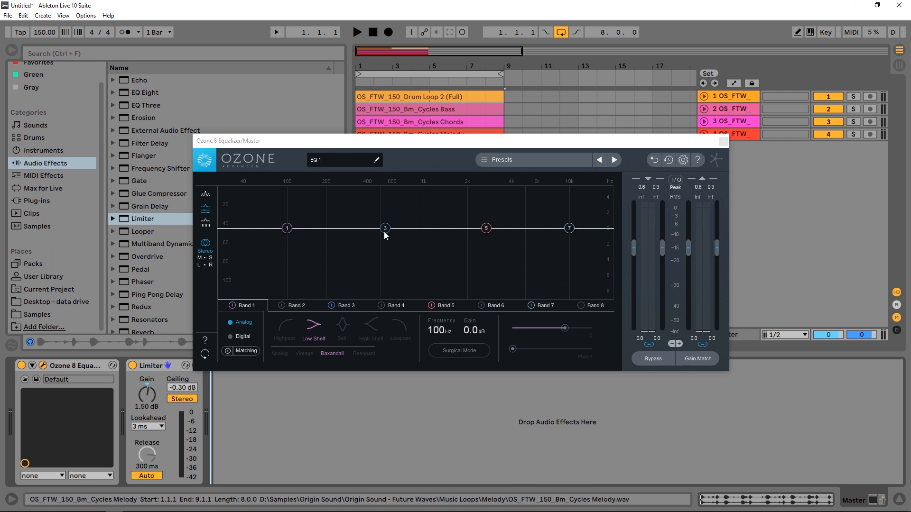
# Select Band 3 and settle its gain on a bell boost of about 2.0 dB
pyautogui.click(386, 228)
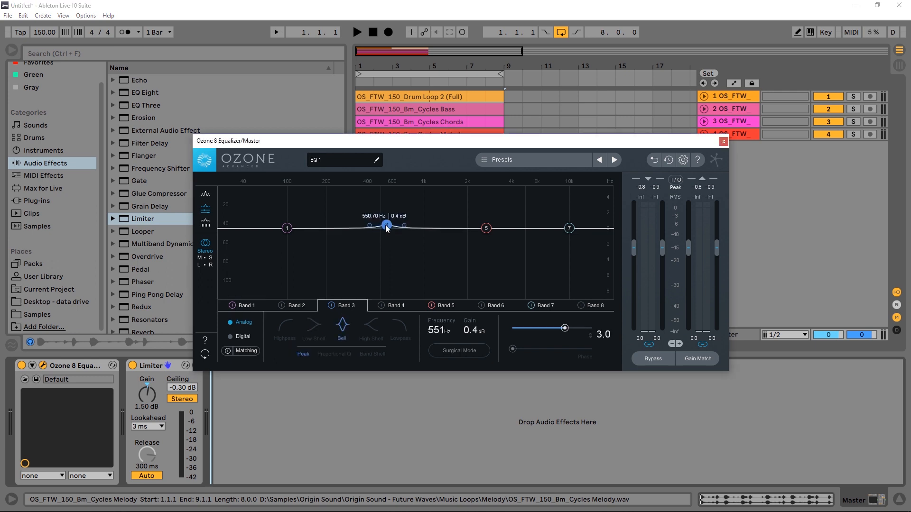
pyautogui.moveTo(386, 227); pyautogui.dragTo(387, 212)
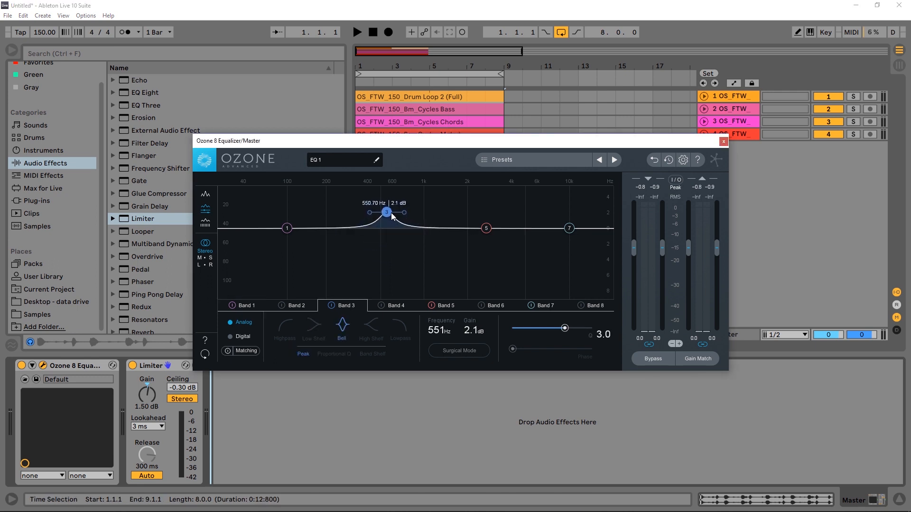
pyautogui.moveTo(386, 211); pyautogui.dragTo(386, 207)
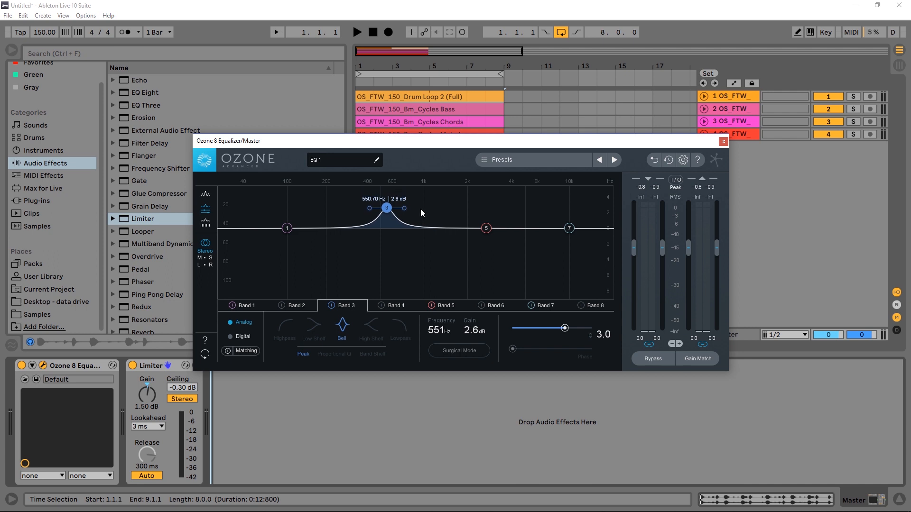
pyautogui.moveTo(386, 208); pyautogui.dragTo(386, 269)
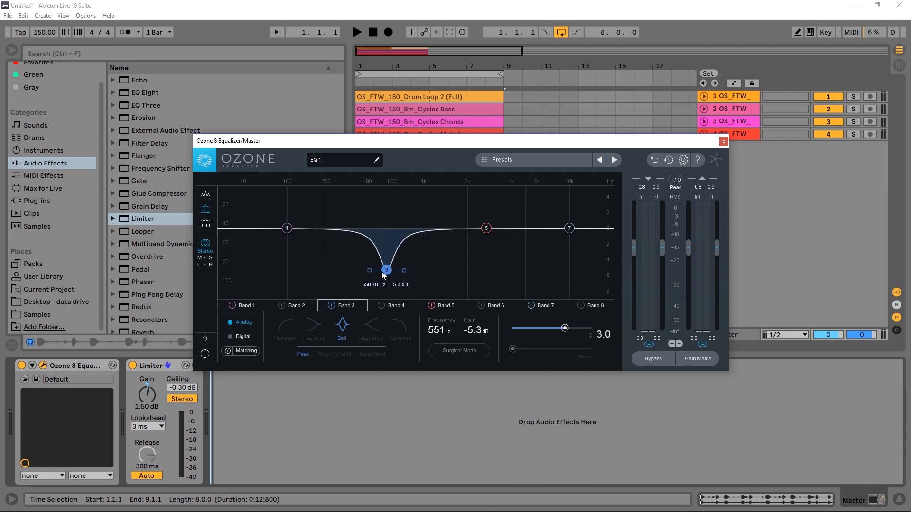
pyautogui.moveTo(386, 269); pyautogui.dragTo(386, 214)
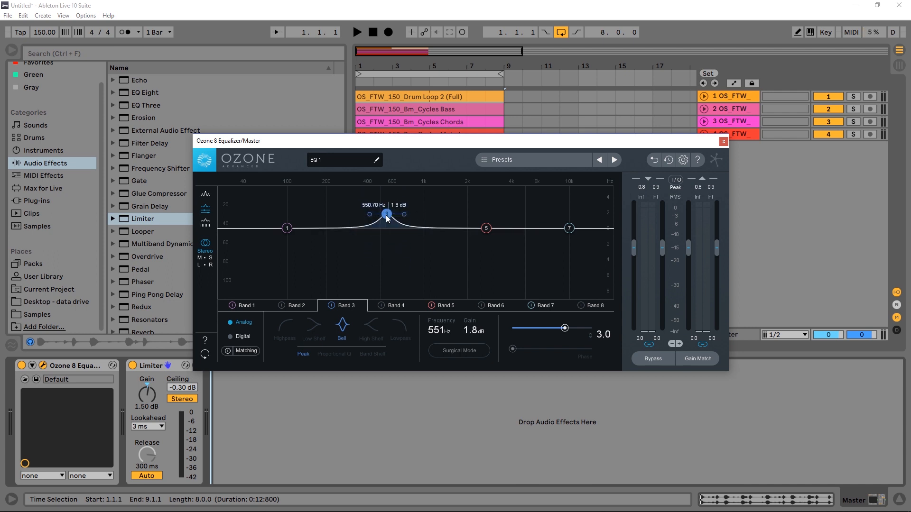
# Slide Band 3's centre frequency through 300 and 400 Hz up to about 632 Hz
pyautogui.moveTo(386, 214); pyautogui.dragTo(349, 212)
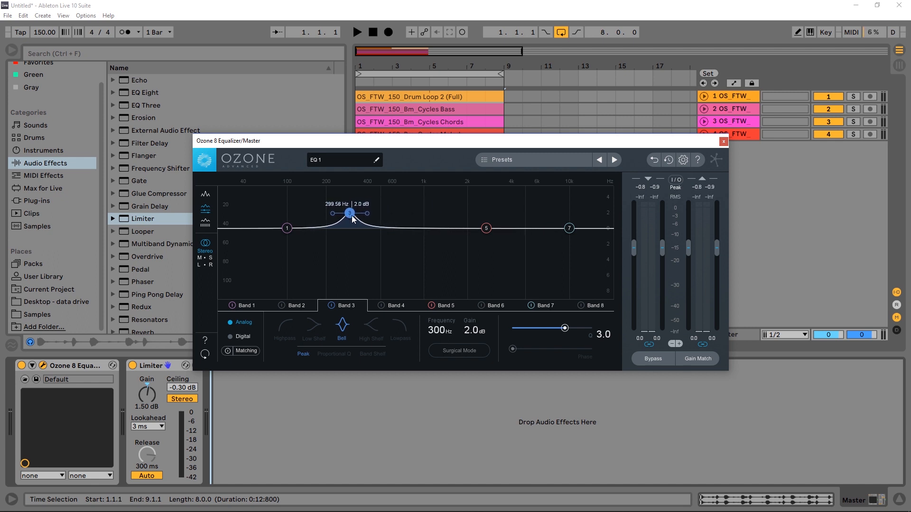
pyautogui.moveTo(349, 212); pyautogui.dragTo(366, 213)
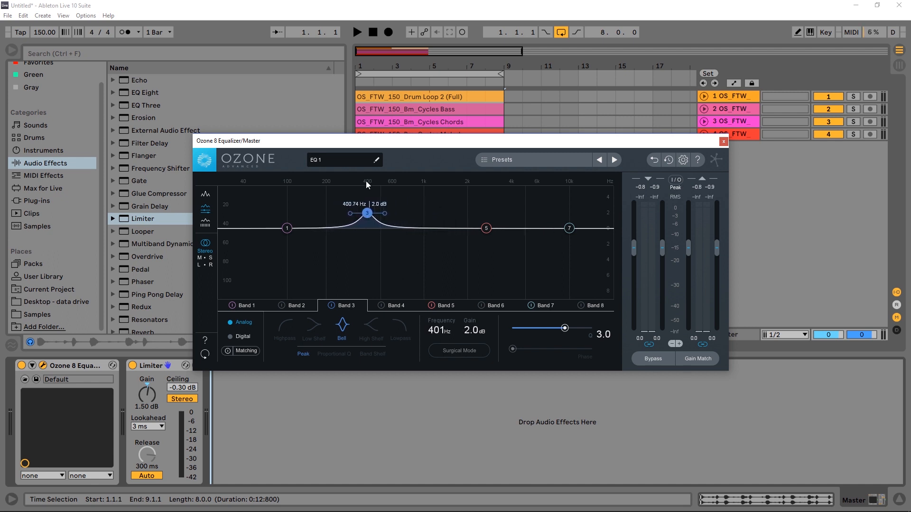
pyautogui.moveTo(366, 214); pyautogui.dragTo(395, 213)
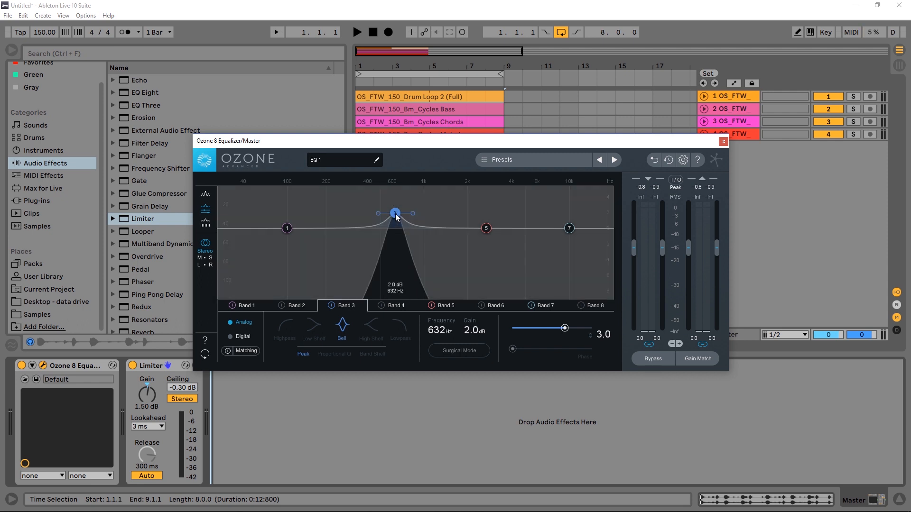
# Narrow Band 3's bell to Q 10.3 and bring up the Equalizer Options window
pyautogui.moveTo(564, 328); pyautogui.dragTo(581, 328)
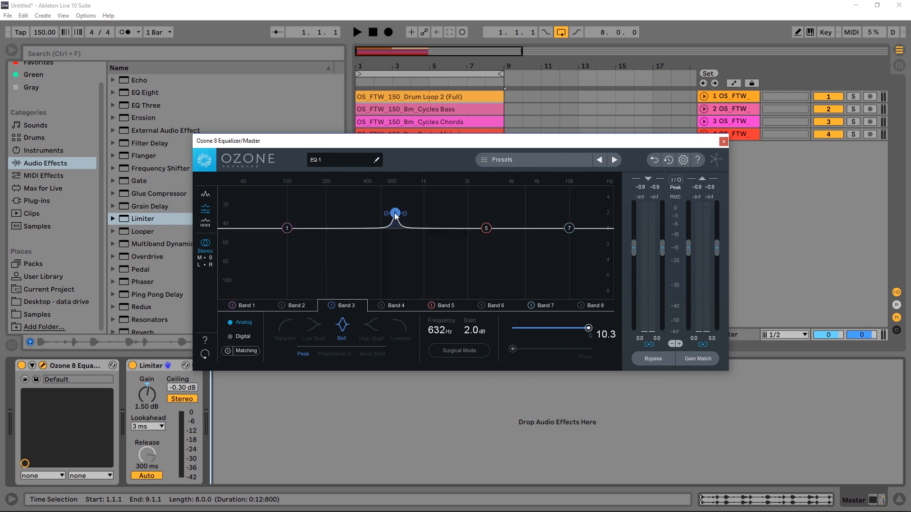
pyautogui.click(682, 159)
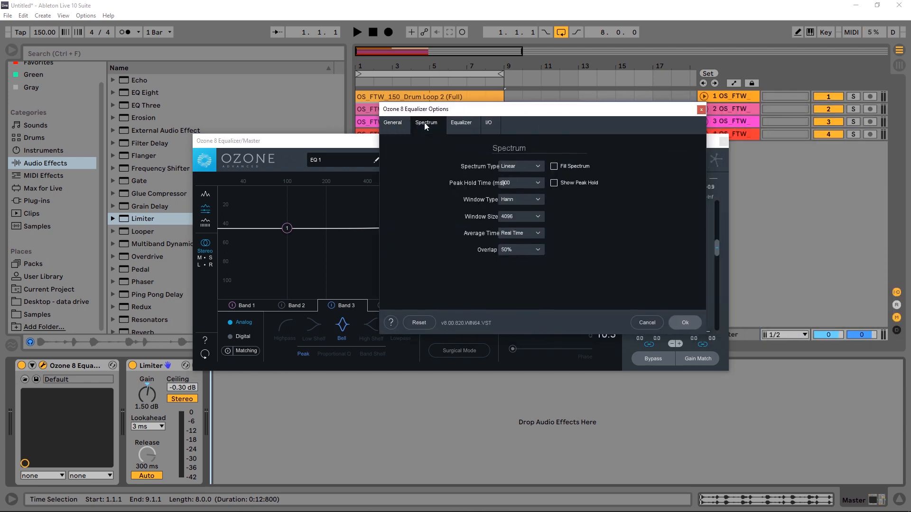
# On the Equalizer options page, set Alt-Solo Filter Q to 9.6 and enable Show Extra Curves
pyautogui.click(461, 123)
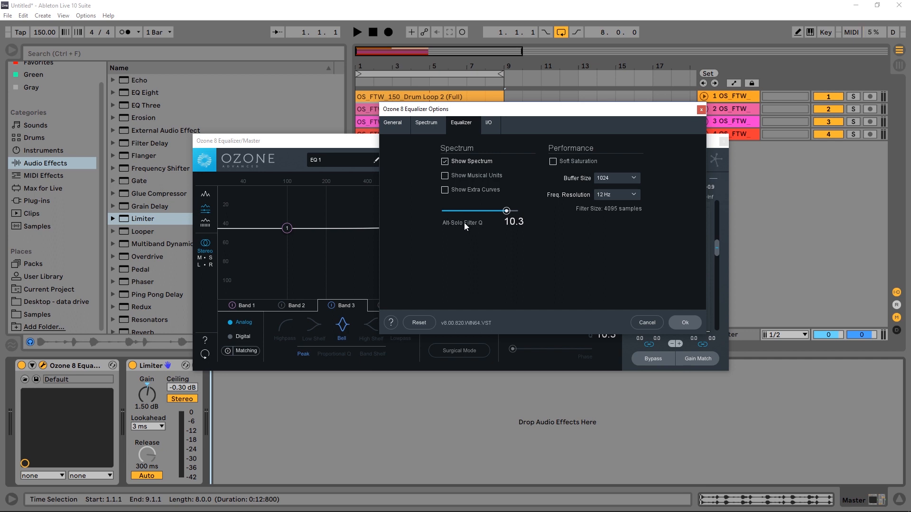
pyautogui.moveTo(505, 210); pyautogui.dragTo(500, 210)
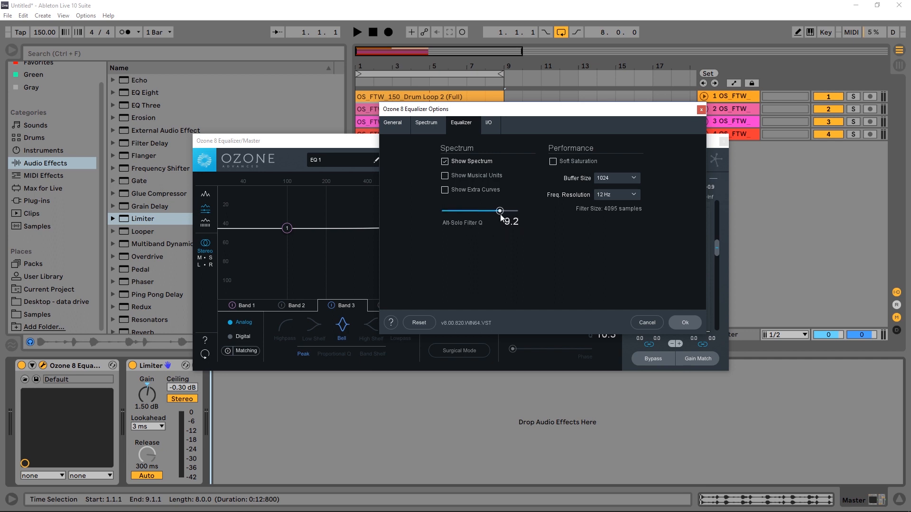
pyautogui.moveTo(499, 210); pyautogui.dragTo(502, 211)
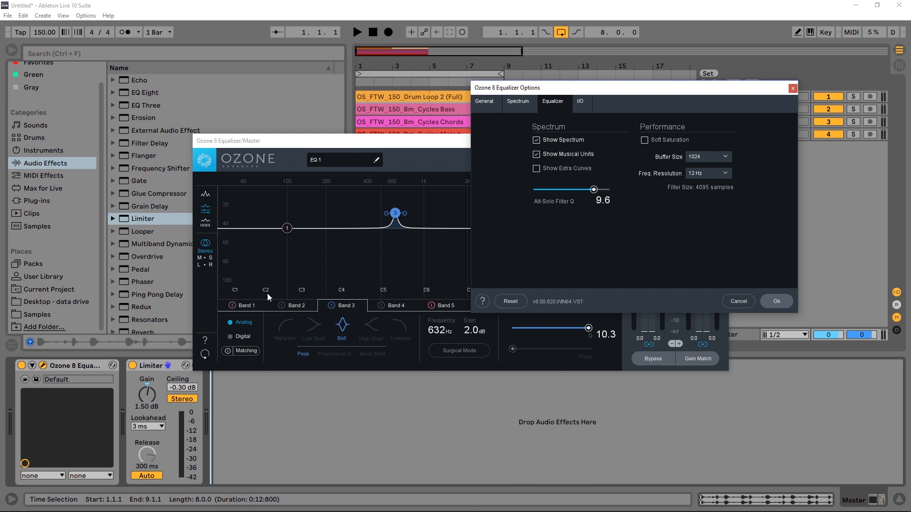
pyautogui.moveTo(277, 298)
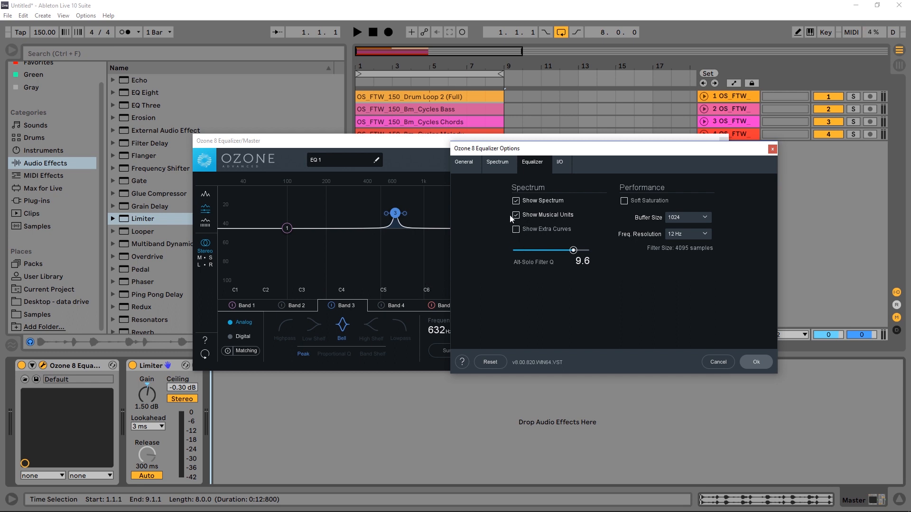
pyautogui.click(514, 214)
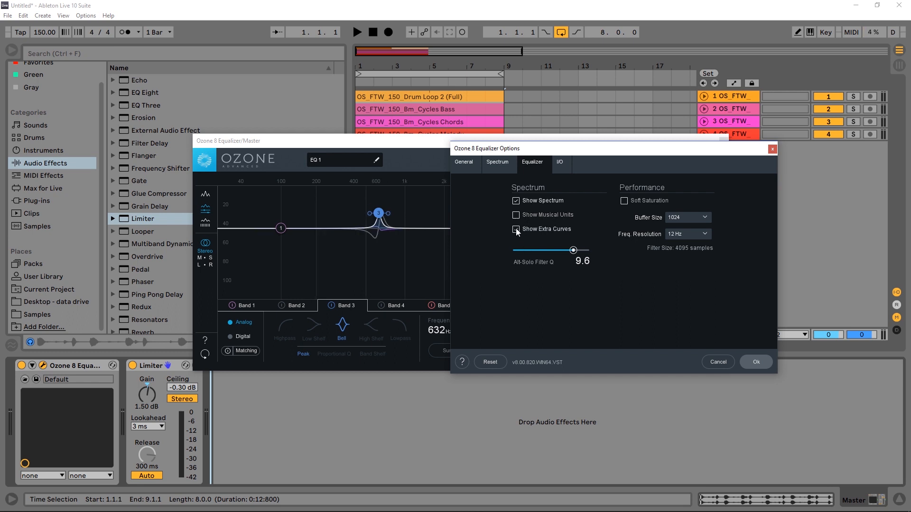
# Accept the options and widen Band 3's bell to a Q of 2.9
pyautogui.click(755, 362)
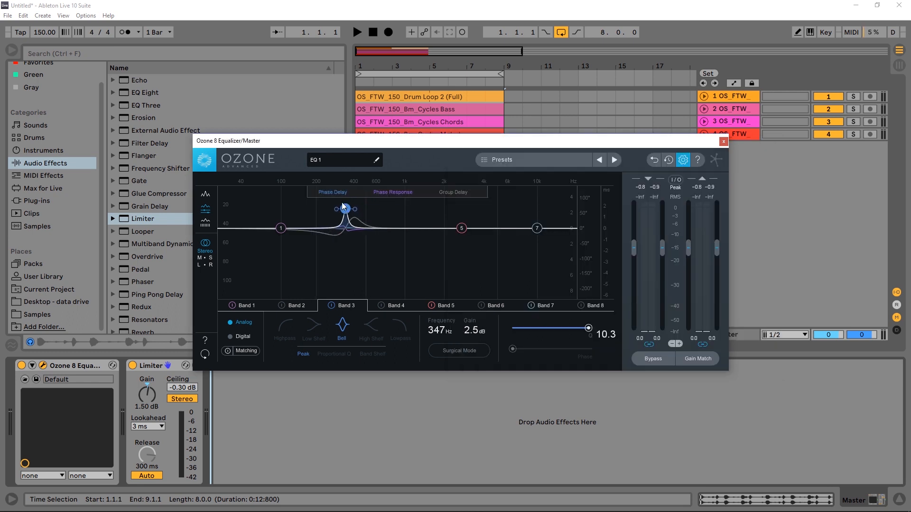
pyautogui.click(345, 209)
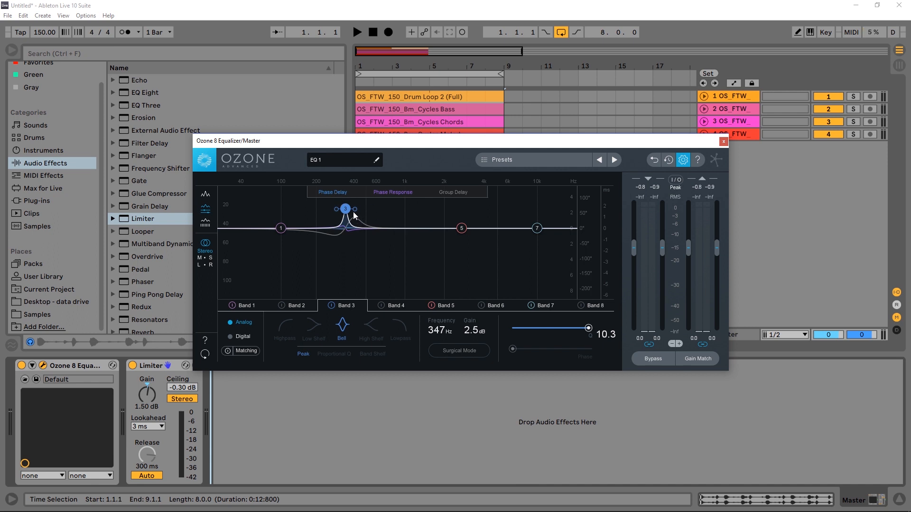
pyautogui.moveTo(586, 328); pyautogui.dragTo(562, 328)
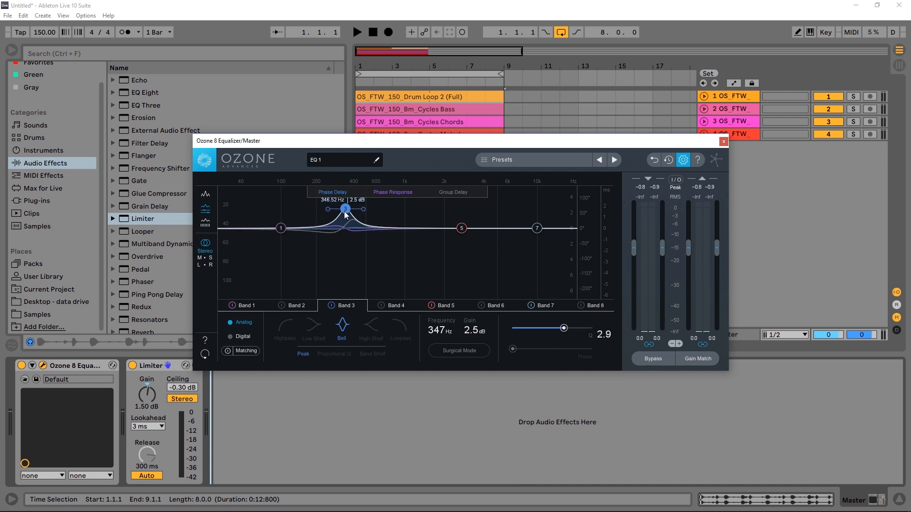
# Move Band 3 through a cut back to a 1.5 dB boost at 614 Hz and bring up the graph's option menu
pyautogui.moveTo(345, 209); pyautogui.dragTo(358, 247)
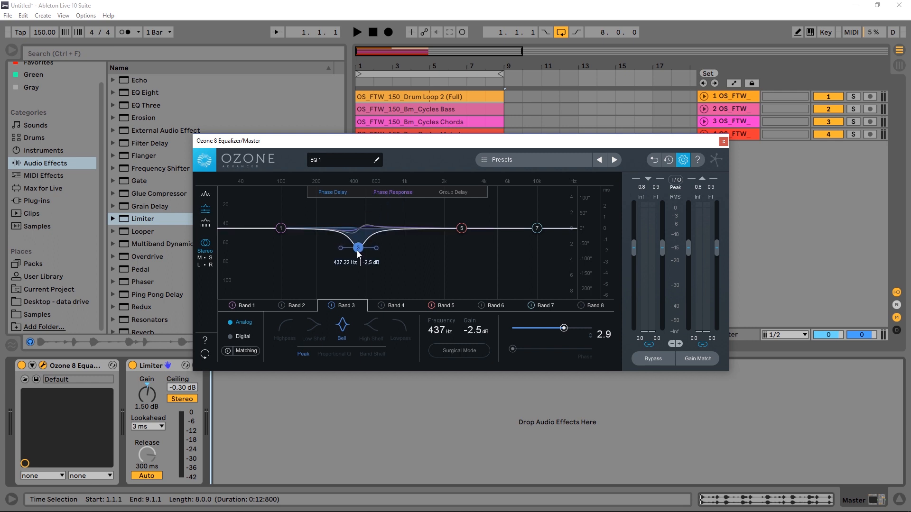
pyautogui.moveTo(357, 248); pyautogui.dragTo(394, 251)
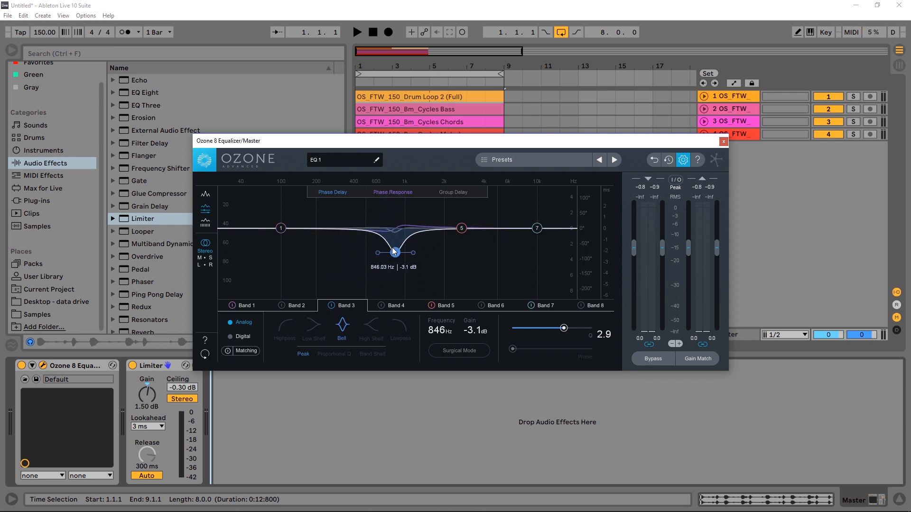
pyautogui.moveTo(395, 252); pyautogui.dragTo(376, 217)
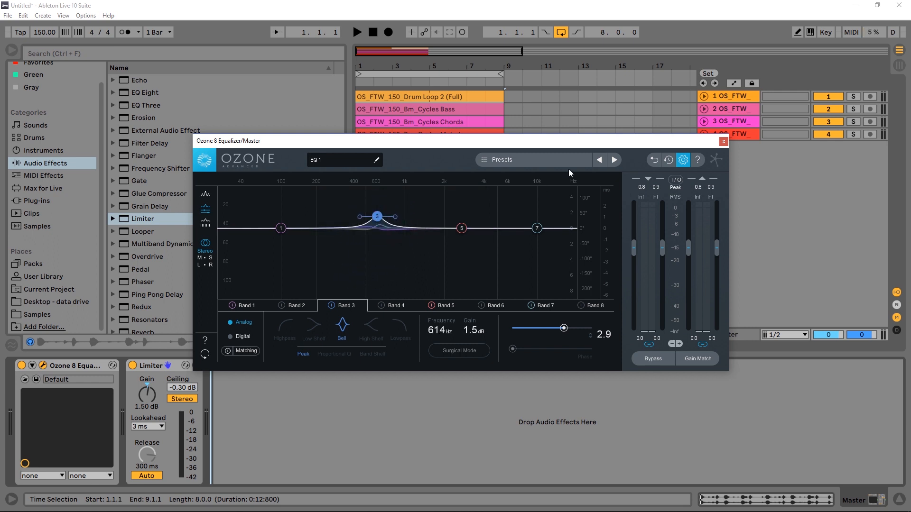
pyautogui.rightClick(421, 219)
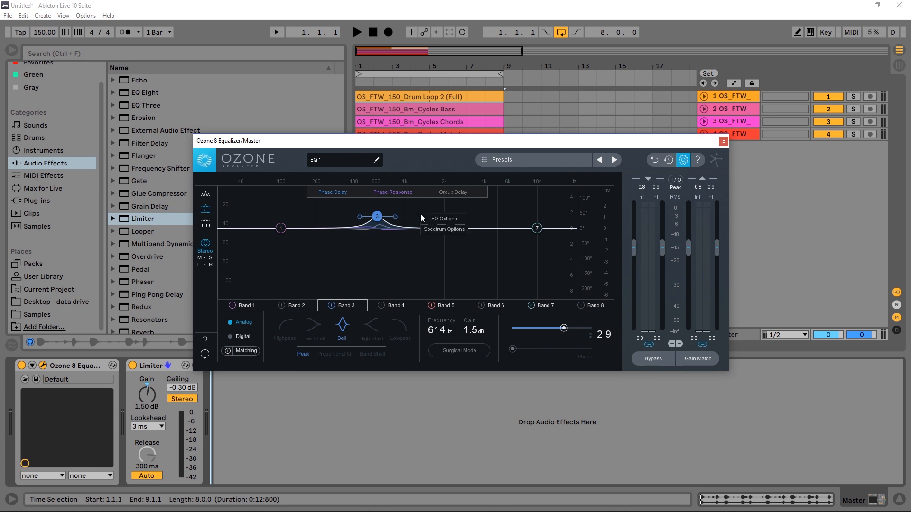
pyautogui.moveTo(443, 219)
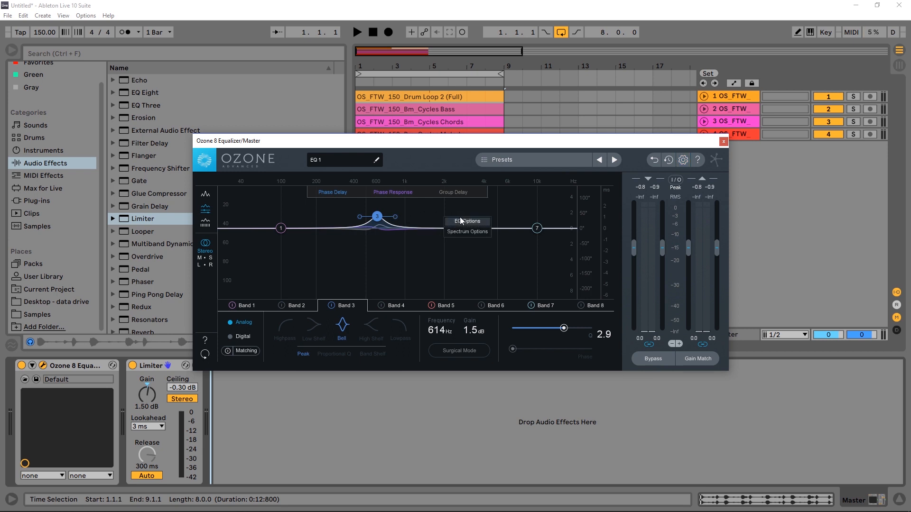
# Switch off Show Extra Curves in EQ Options and close the options window
pyautogui.click(467, 221)
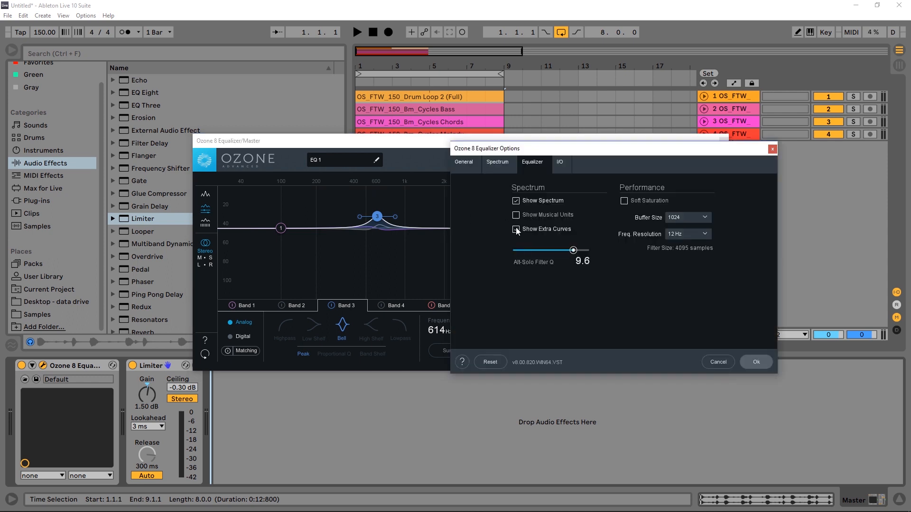
pyautogui.click(515, 229)
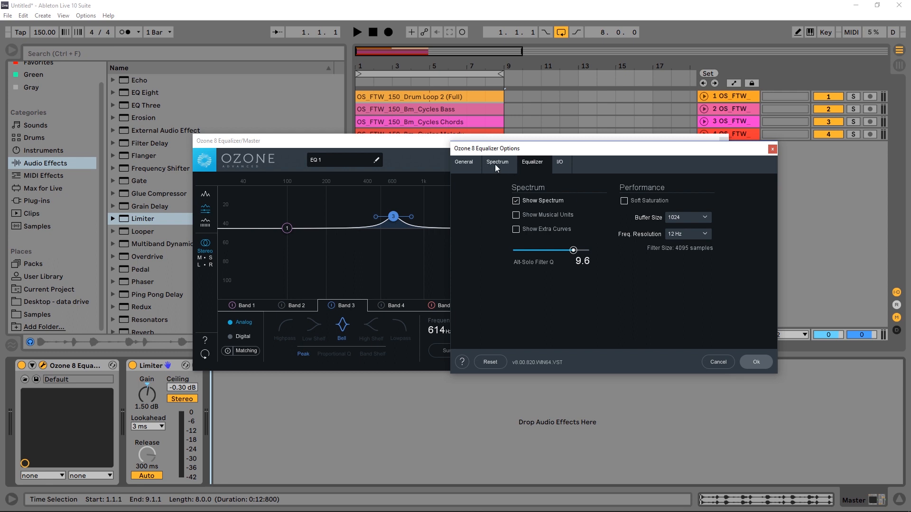
pyautogui.click(496, 162)
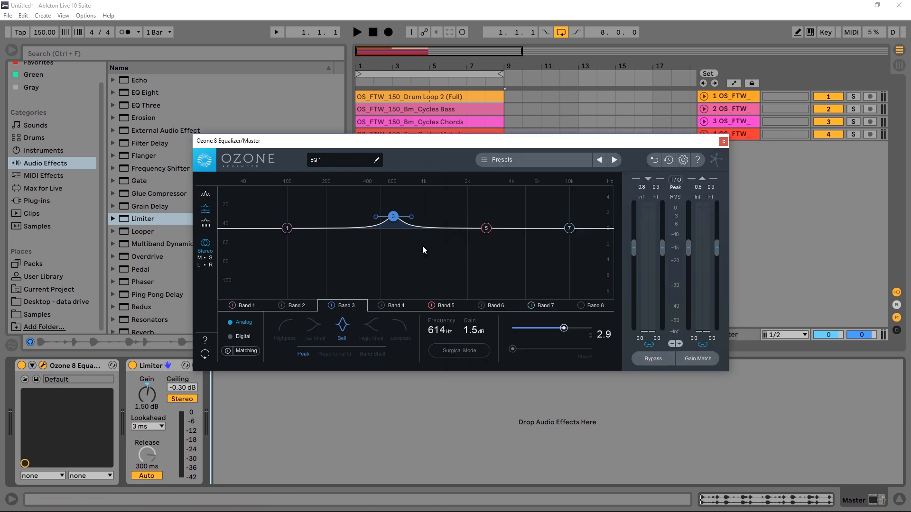
# Play the loops briefly to capture the spectrum, stop, and bring up the graph's option menu
pyautogui.click(357, 33)
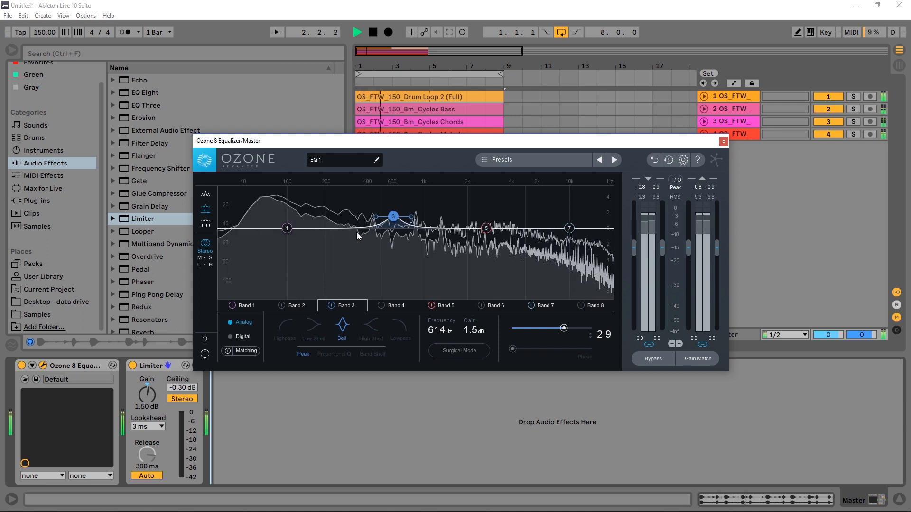
pyautogui.click(358, 32)
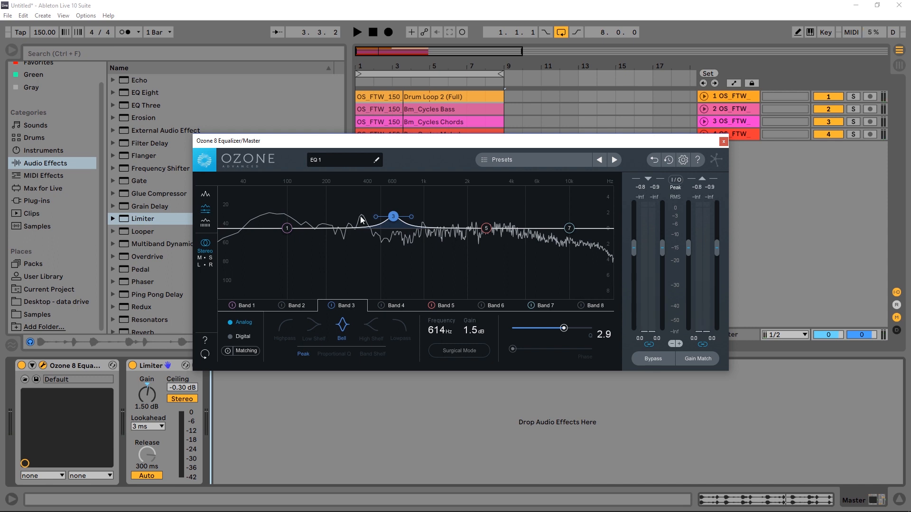
pyautogui.moveTo(438, 262)
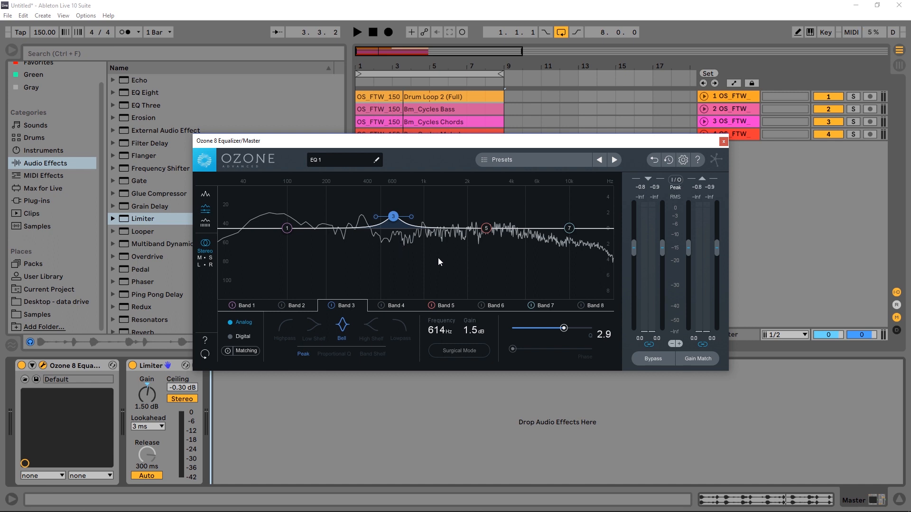
pyautogui.rightClick(439, 259)
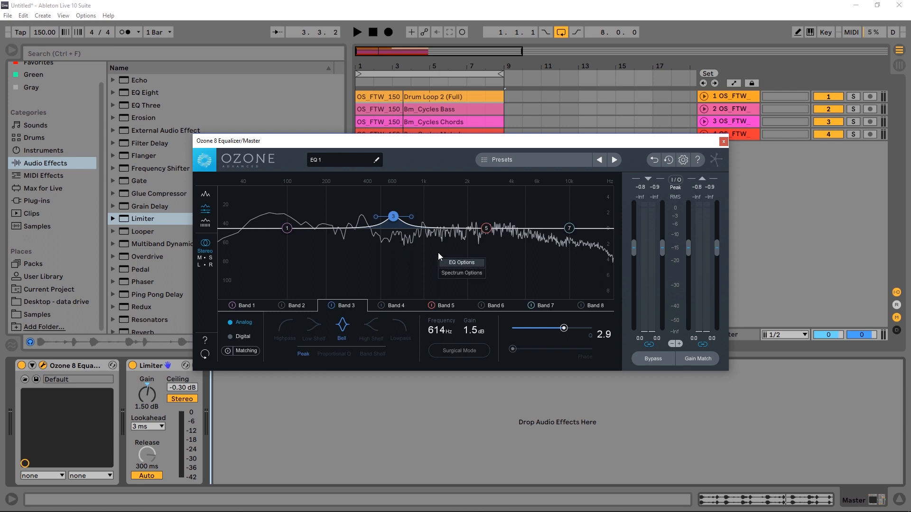
pyautogui.moveTo(476, 278)
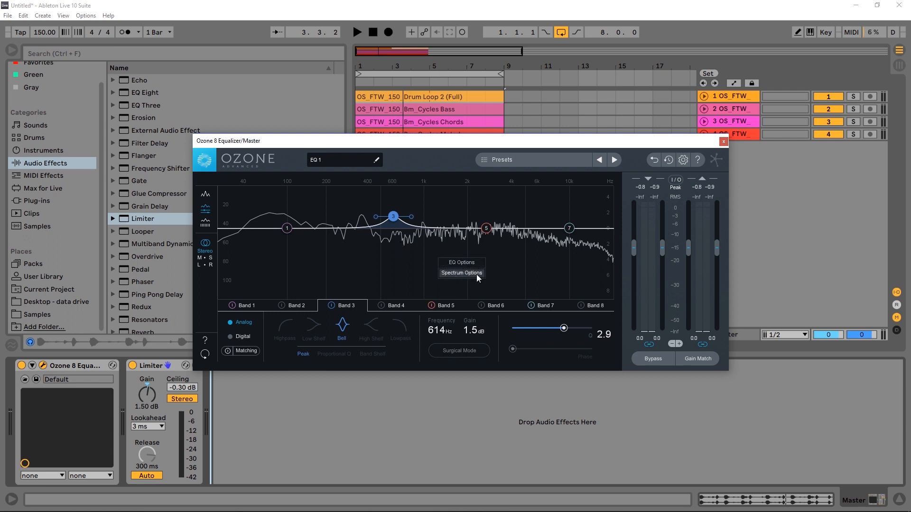
# Keep Band 3's filter type as Bell and raise its Q from 2.9 to 4.4
pyautogui.click(461, 273)
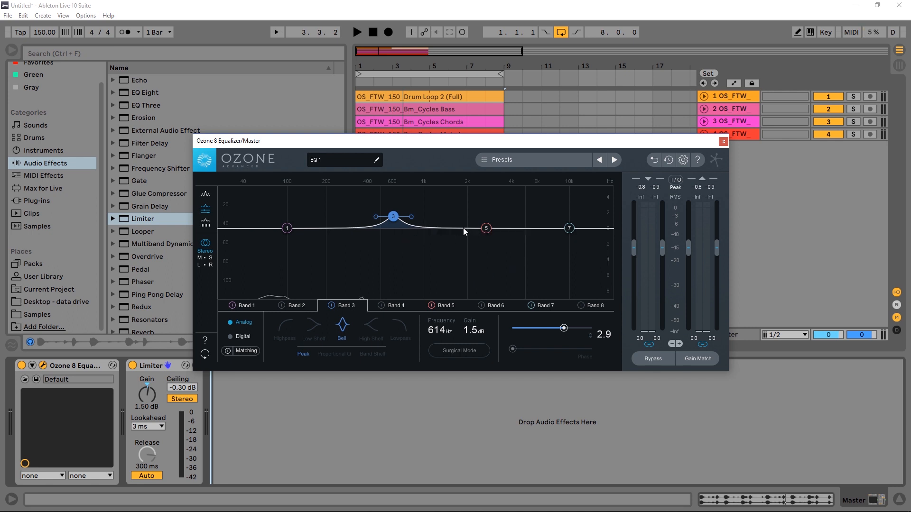
pyautogui.rightClick(393, 217)
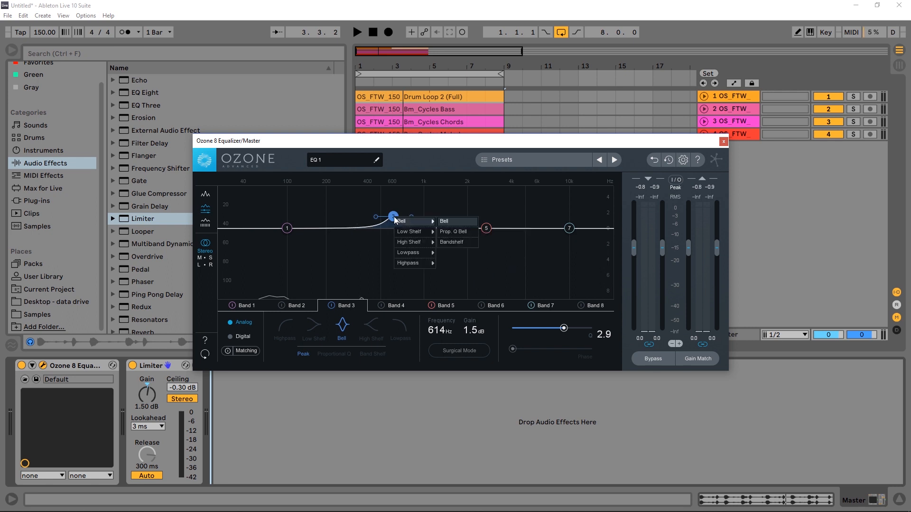
pyautogui.moveTo(408, 232)
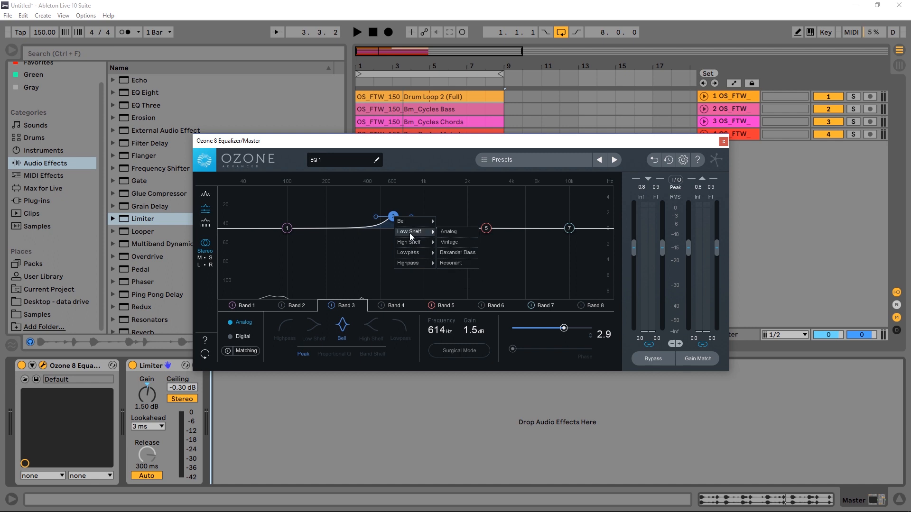
pyautogui.click(400, 221)
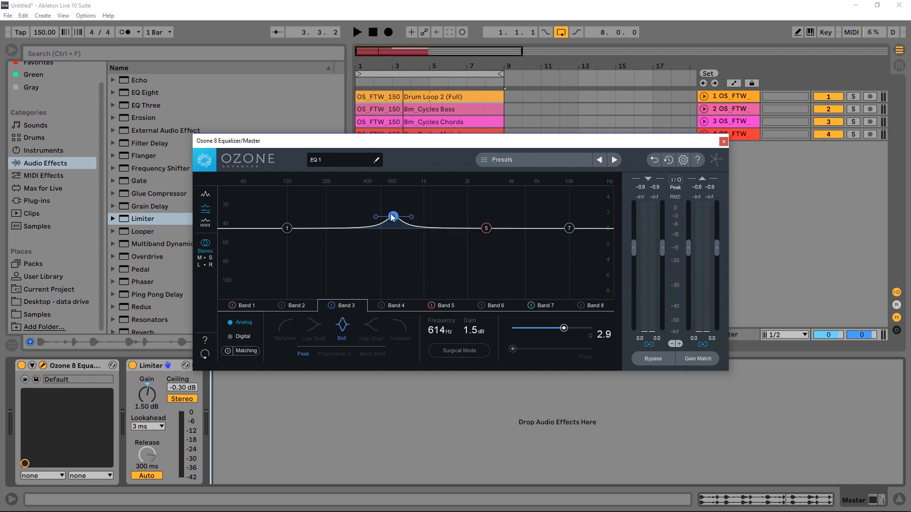
pyautogui.moveTo(392, 217); pyautogui.dragTo(393, 222)
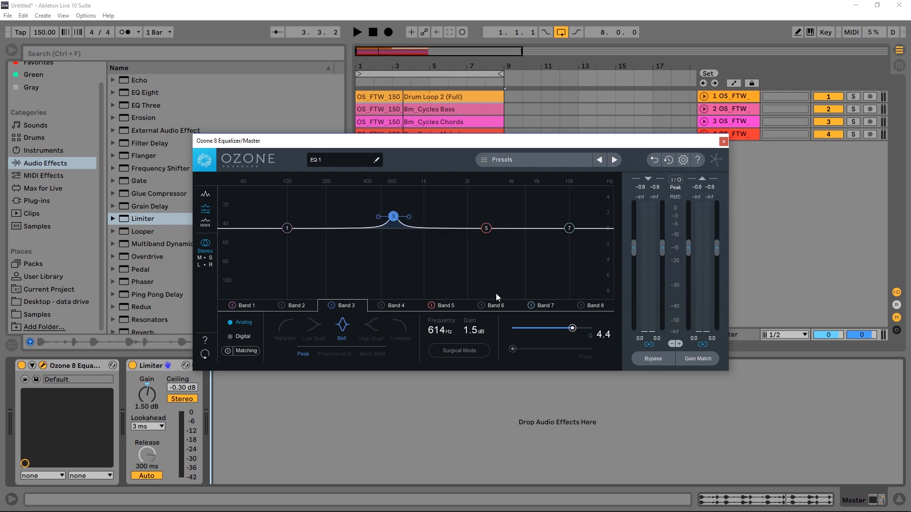
# Drag the module panel divider to enlarge the equalizer graph area
pyautogui.moveTo(571, 328); pyautogui.dragTo(560, 329)
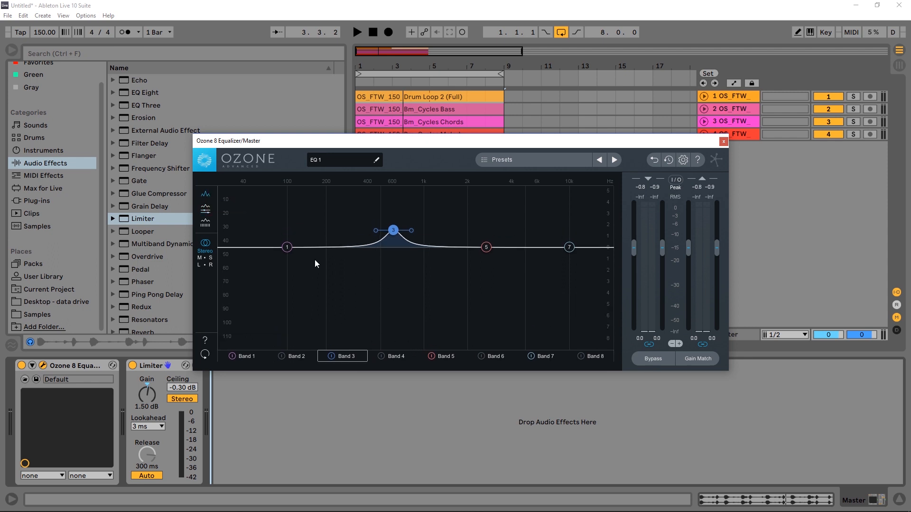
pyautogui.moveTo(221, 234)
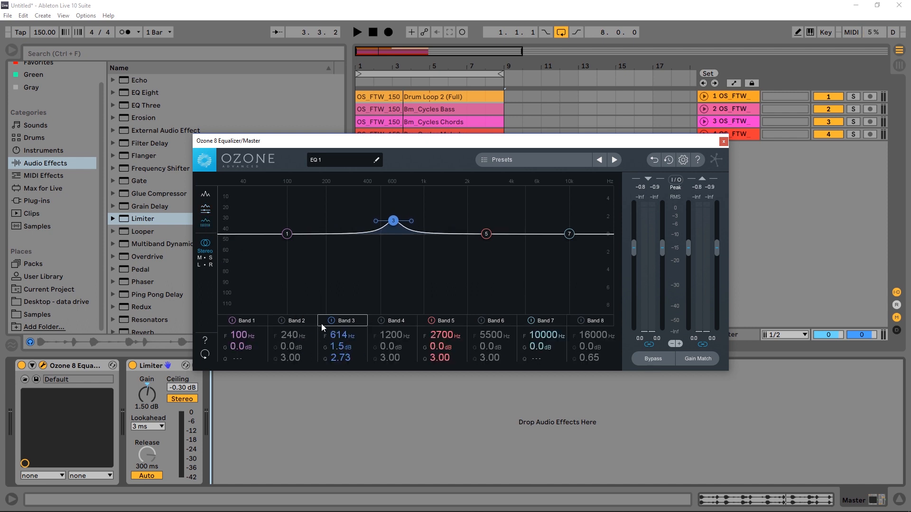
pyautogui.moveTo(205, 218)
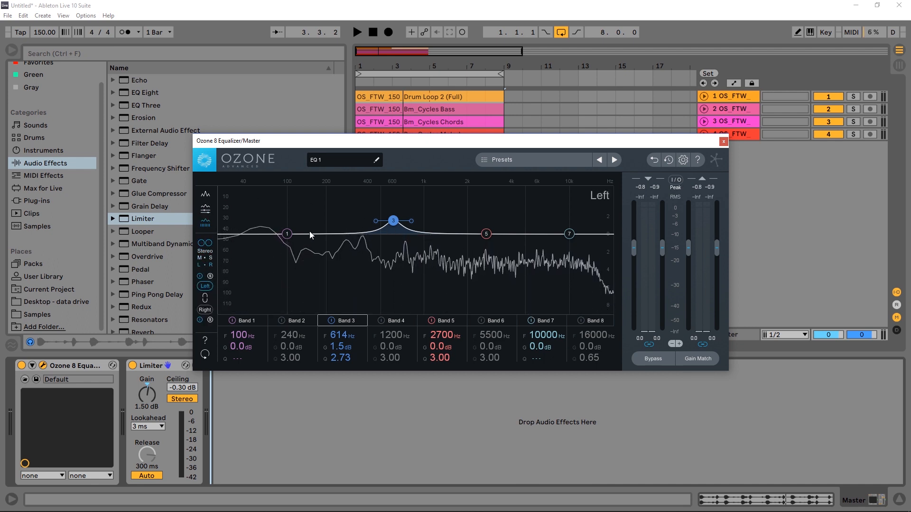
pyautogui.moveTo(338, 238)
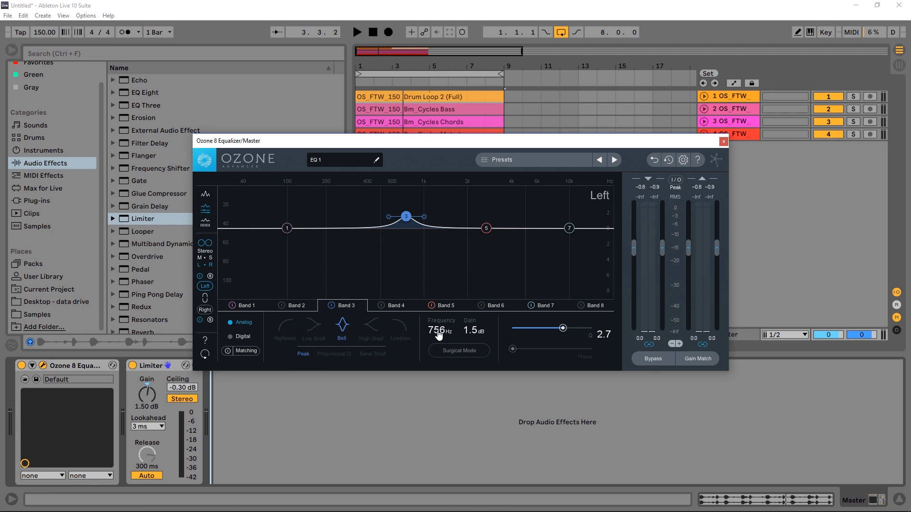
pyautogui.moveTo(438, 330)
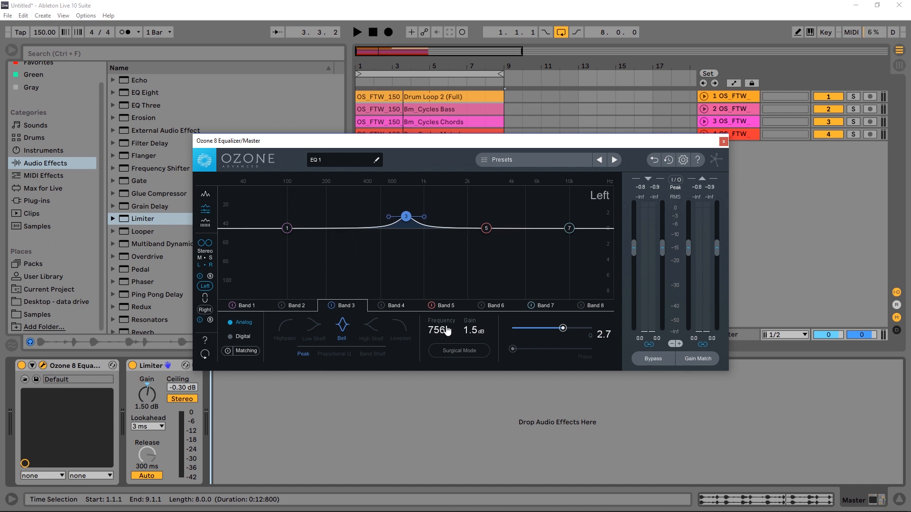
# Nudge Band 3 through a small cut and boost, then flatten it to 0.0 dB at 756 Hz
pyautogui.moveTo(405, 216); pyautogui.dragTo(393, 216)
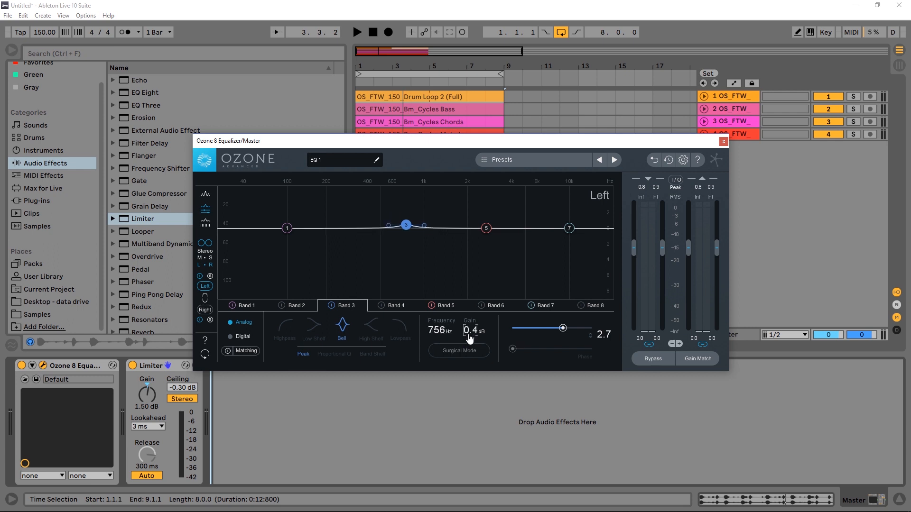
pyautogui.moveTo(473, 330); pyautogui.dragTo(473, 336)
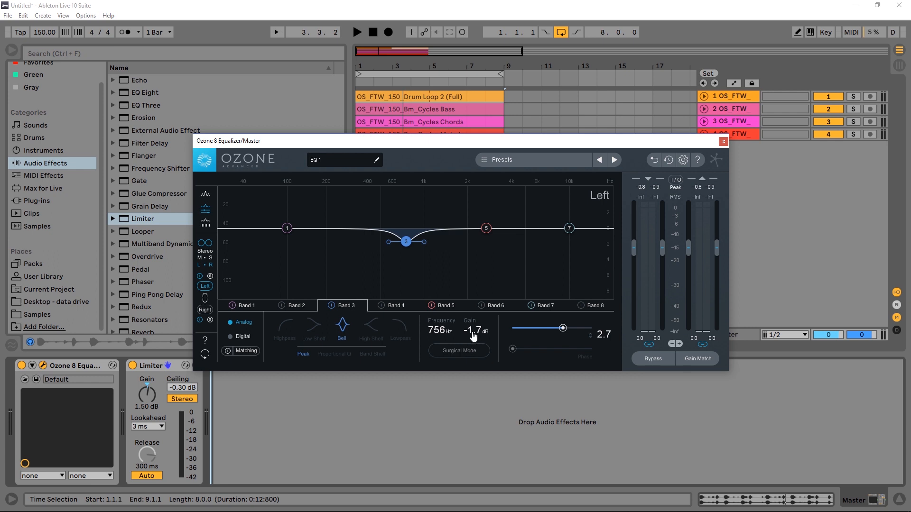
pyautogui.moveTo(405, 242); pyautogui.dragTo(405, 216)
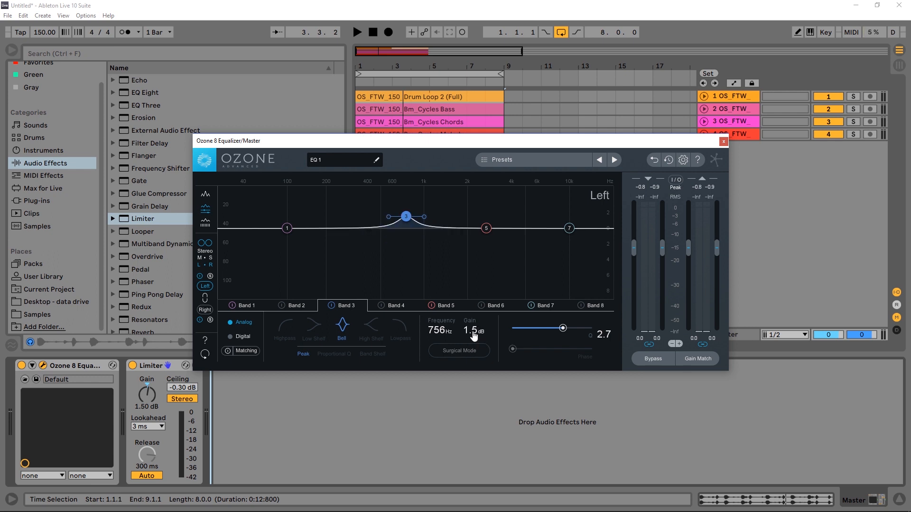
pyautogui.moveTo(405, 217); pyautogui.dragTo(405, 241)
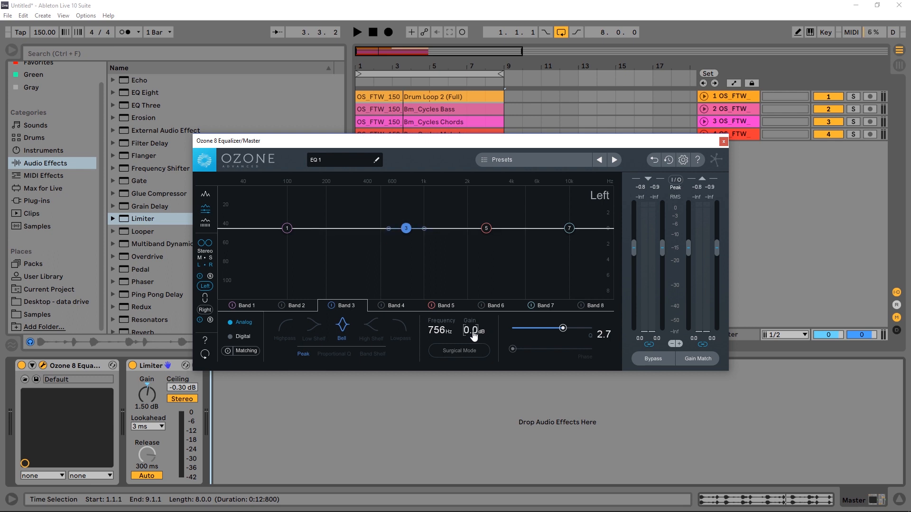
# Audition Band 3 boosts near 833 Hz and 309 Hz, then a 3.2 dB boost at 540 Hz
pyautogui.moveTo(406, 228); pyautogui.dragTo(413, 219)
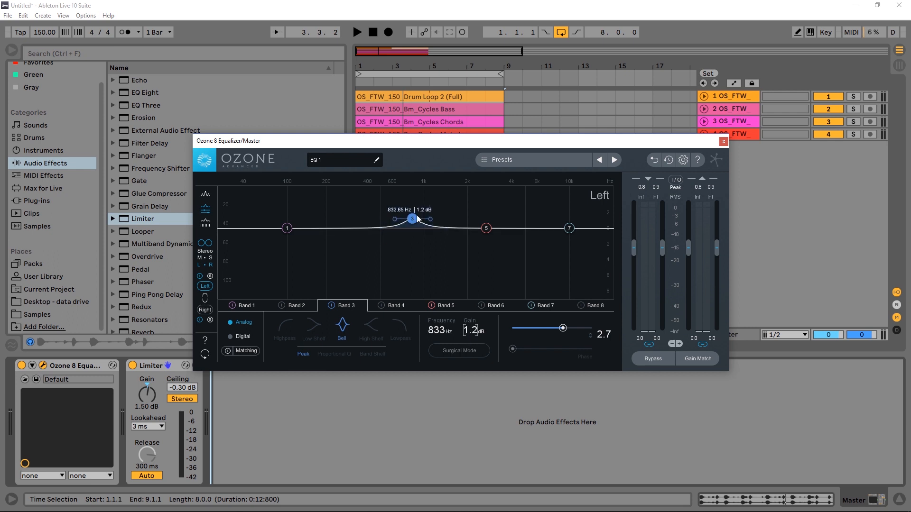
pyautogui.moveTo(411, 219); pyautogui.dragTo(350, 212)
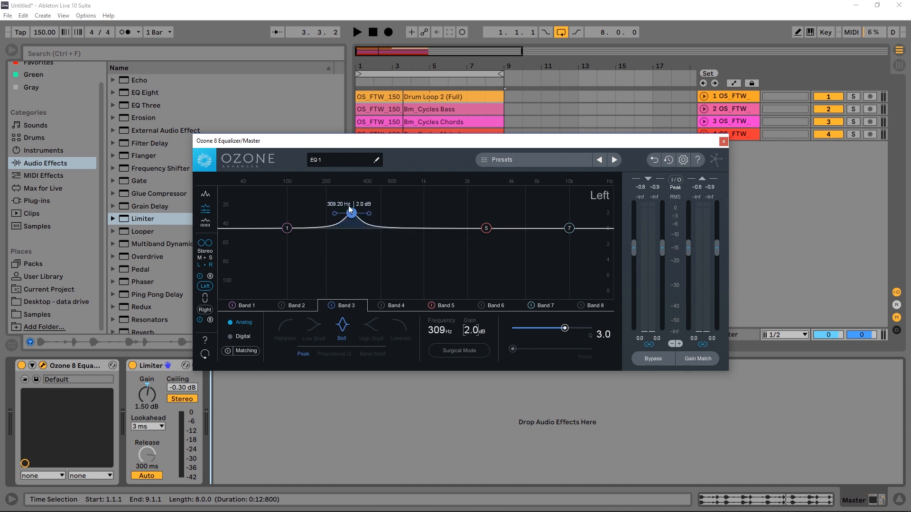
pyautogui.moveTo(350, 212); pyautogui.dragTo(384, 227)
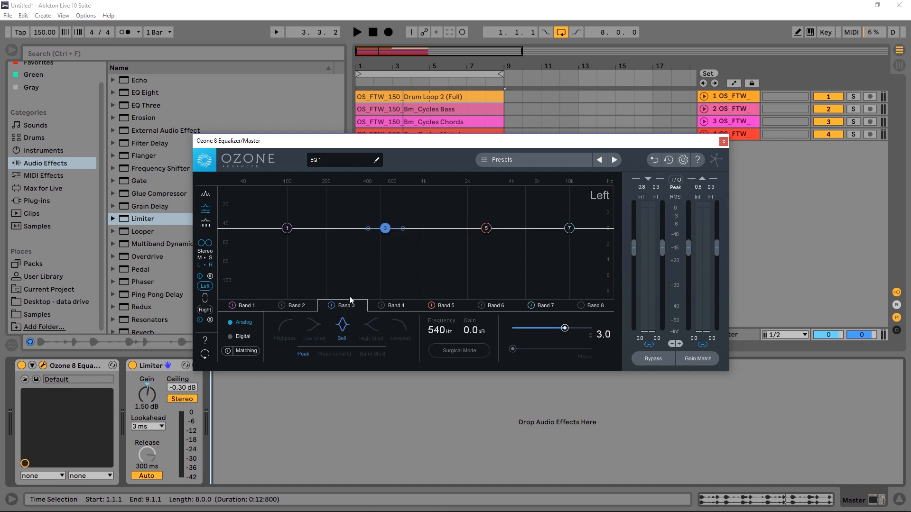
pyautogui.moveTo(385, 228); pyautogui.dragTo(385, 198)
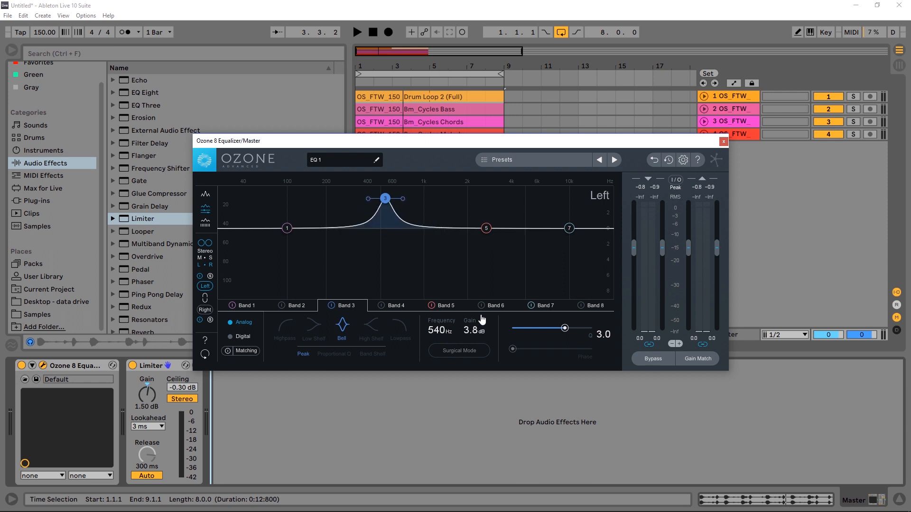
pyautogui.moveTo(384, 198); pyautogui.dragTo(385, 203)
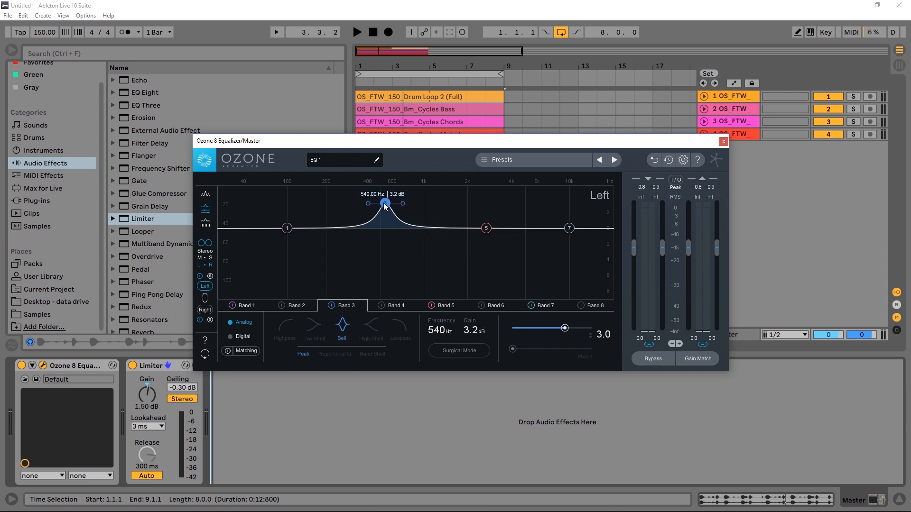
# Try Band 3 boosts at 1.40 kHz and 758 Hz (+2.9 dB), then leave it flat at 540 Hz
pyautogui.moveTo(384, 203); pyautogui.dragTo(444, 205)
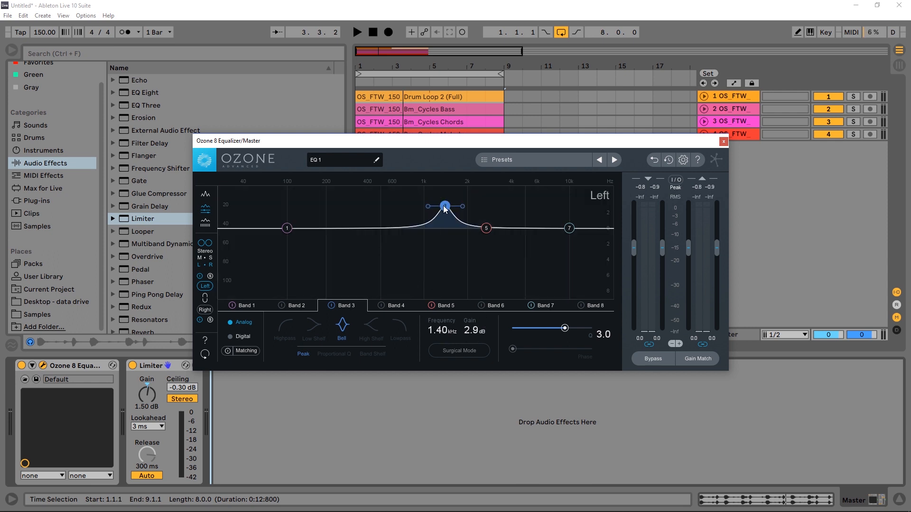
pyautogui.moveTo(444, 206); pyautogui.dragTo(385, 228)
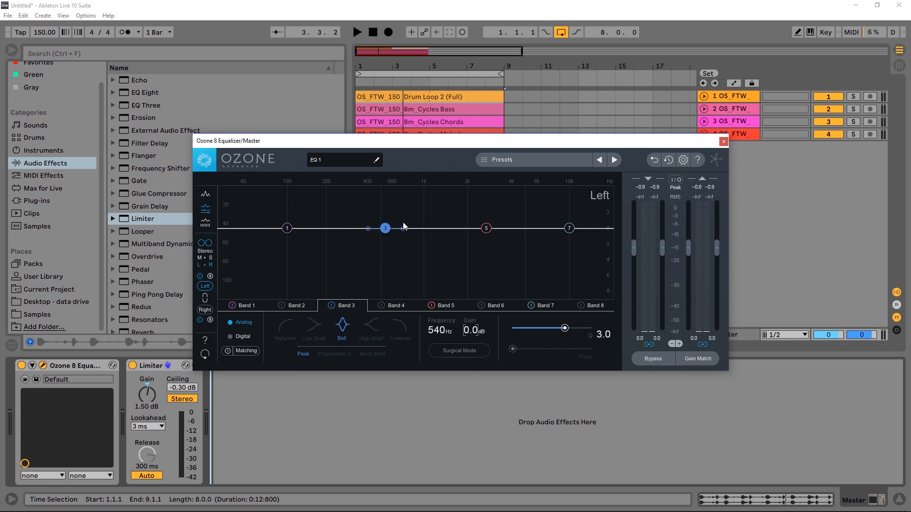
pyautogui.moveTo(385, 228); pyautogui.dragTo(406, 228)
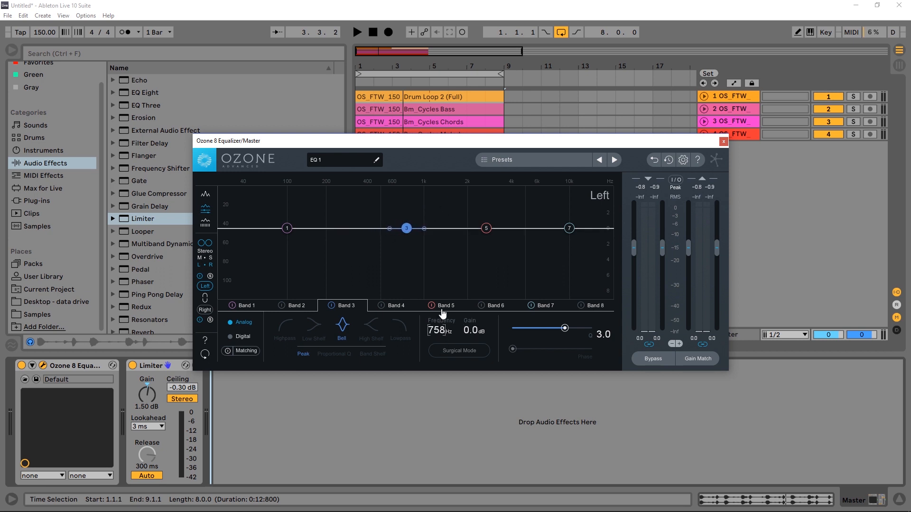
pyautogui.moveTo(407, 229); pyautogui.dragTo(407, 205)
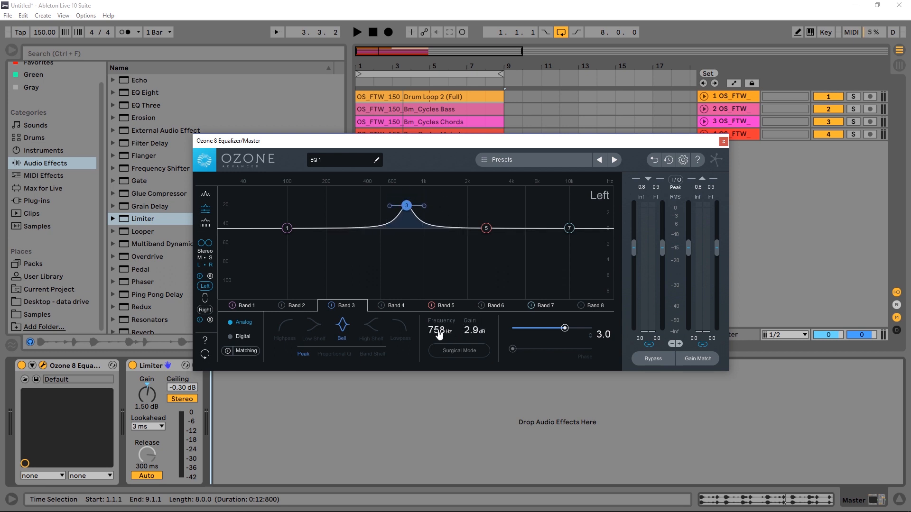
pyautogui.moveTo(407, 205); pyautogui.dragTo(385, 228)
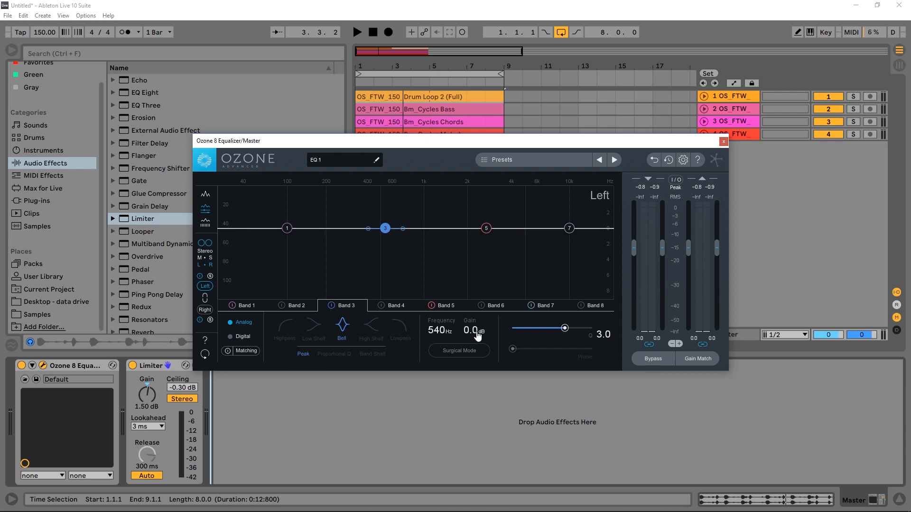
pyautogui.moveTo(418, 237)
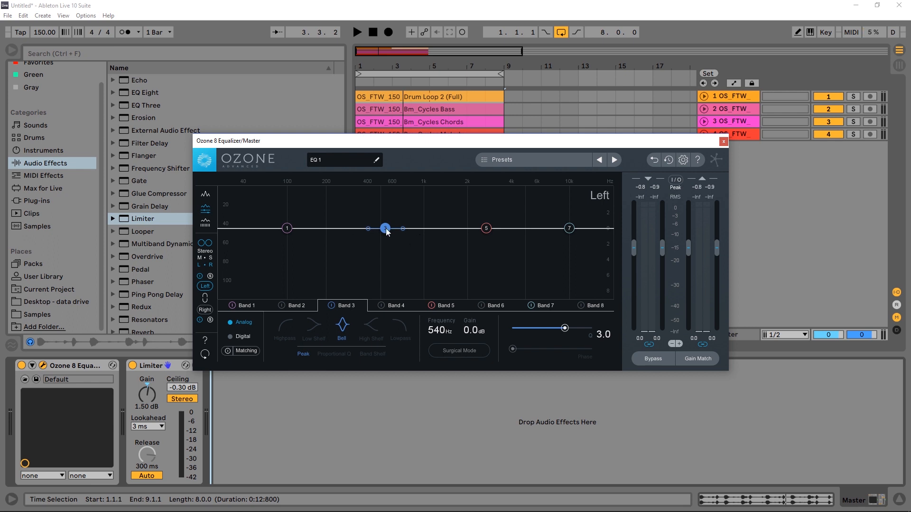
# Fine-nudge Band 3 to a gentle +0.7 dB bump at 542 Hz with Q 2.3
pyautogui.moveTo(385, 227); pyautogui.dragTo(385, 226)
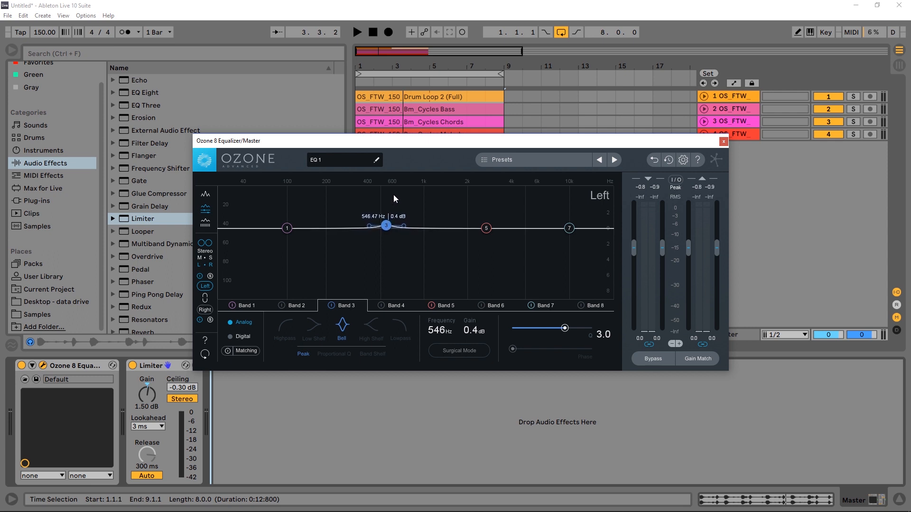
pyautogui.moveTo(387, 226); pyautogui.dragTo(387, 232)
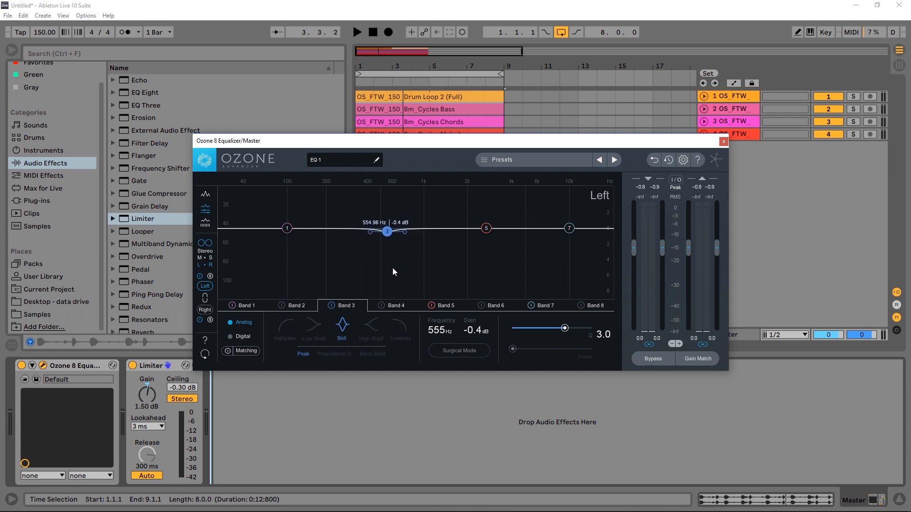
pyautogui.moveTo(387, 231); pyautogui.dragTo(382, 223)
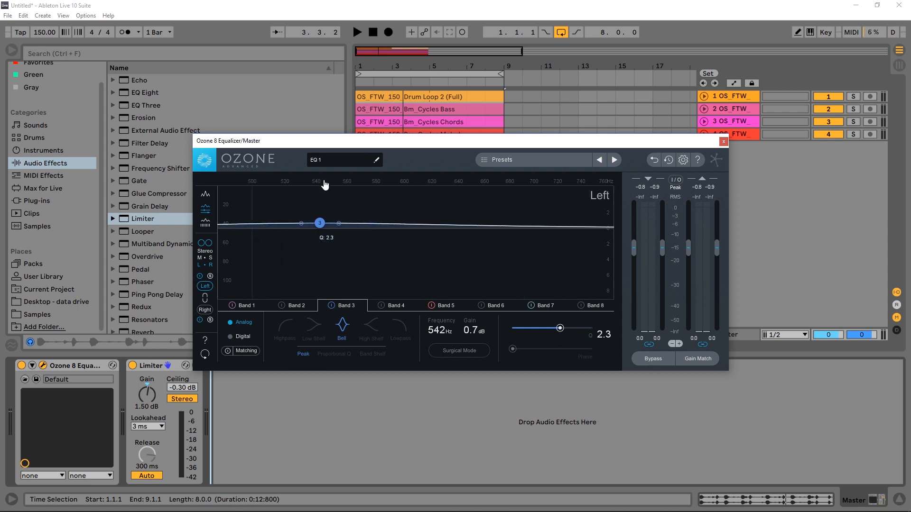
pyautogui.moveTo(318, 185)
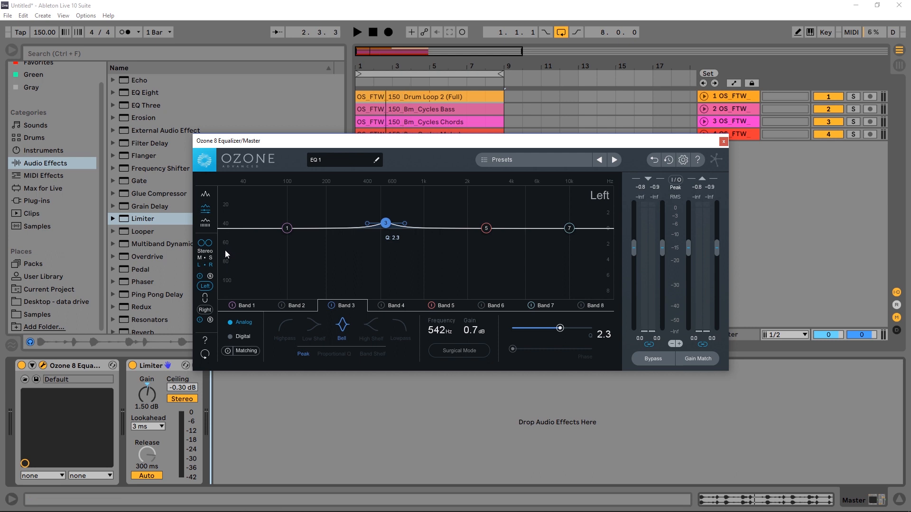
pyautogui.moveTo(527, 181)
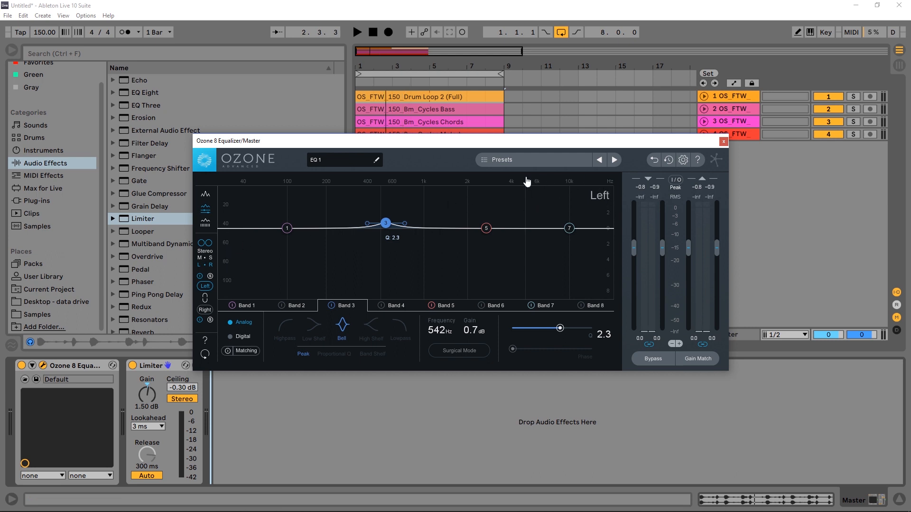
pyautogui.moveTo(398, 332)
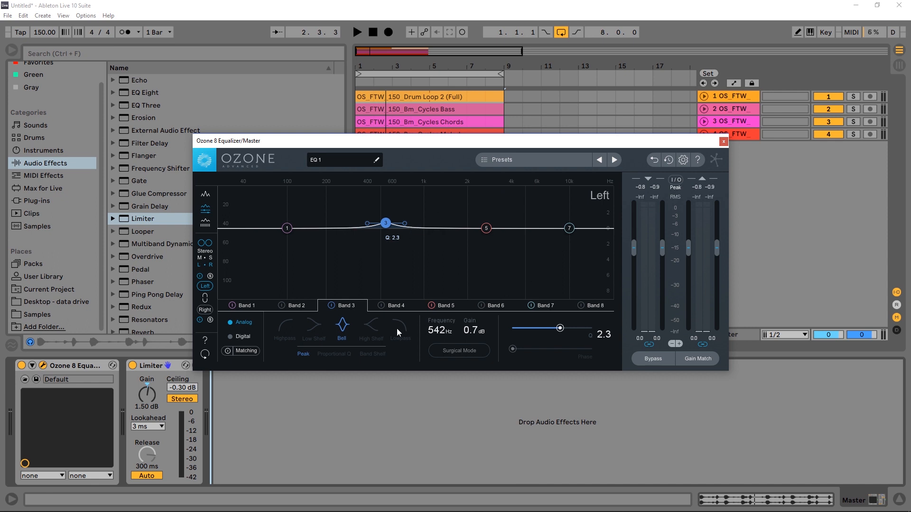
pyautogui.moveTo(488, 233)
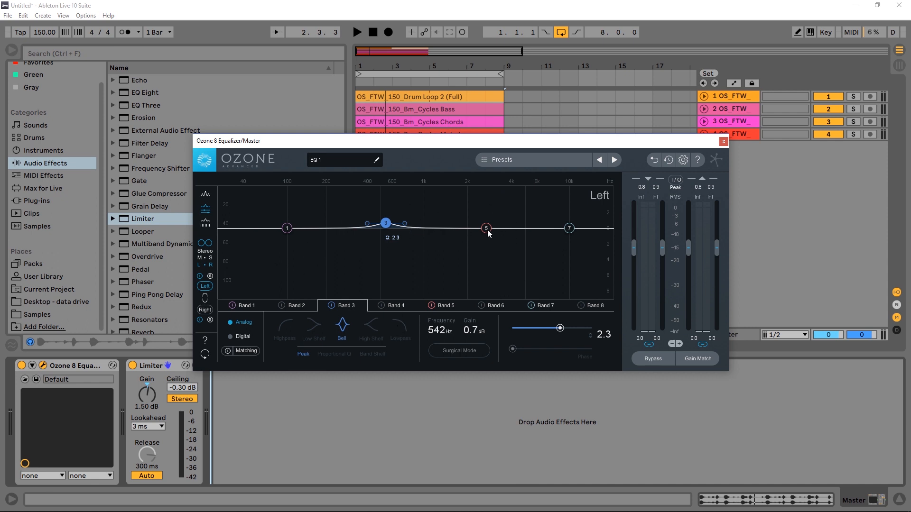
# Turn Band 5 from a boost near 3.86 kHz into a -4.6 dB cut at 919 Hz with Q 1.3
pyautogui.moveTo(486, 228); pyautogui.dragTo(508, 205)
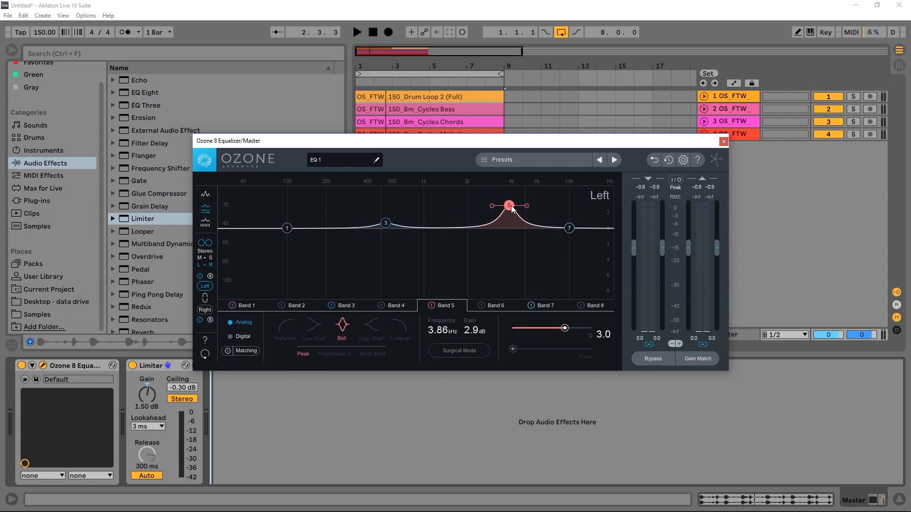
pyautogui.moveTo(508, 206); pyautogui.dragTo(418, 265)
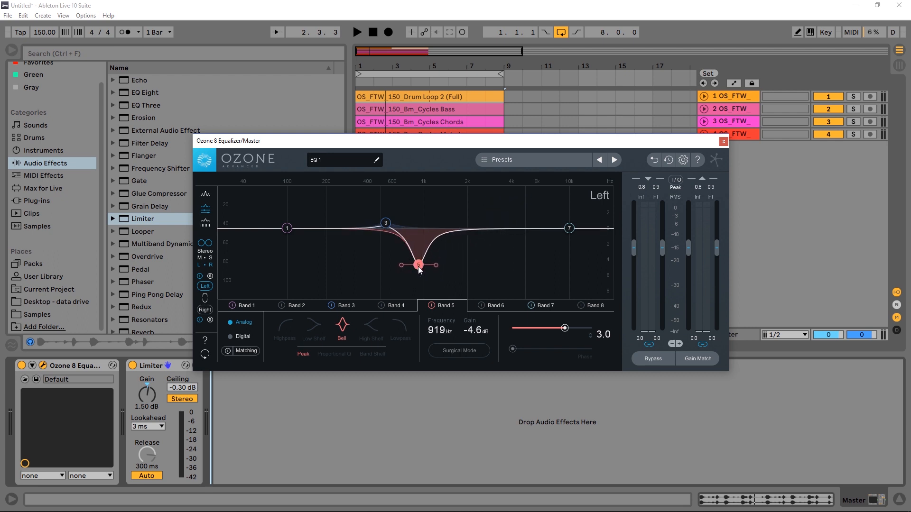
pyautogui.moveTo(564, 328); pyautogui.dragTo(548, 327)
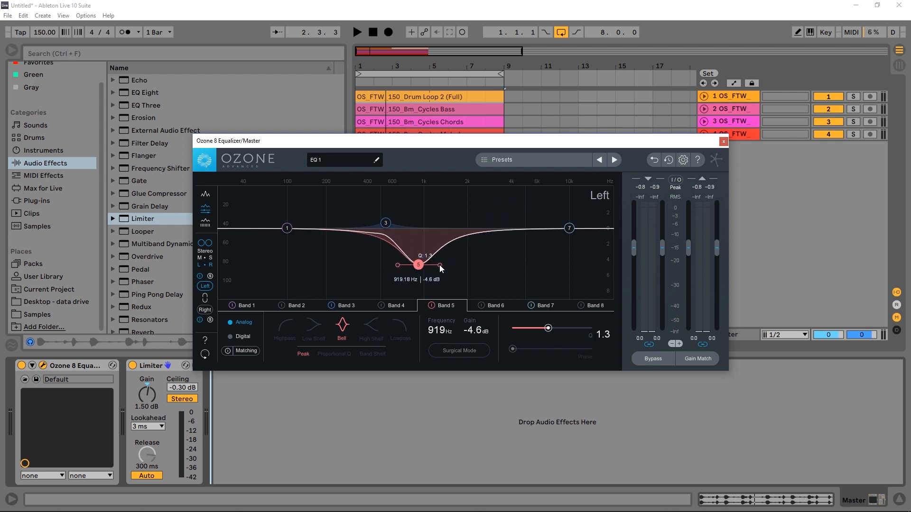